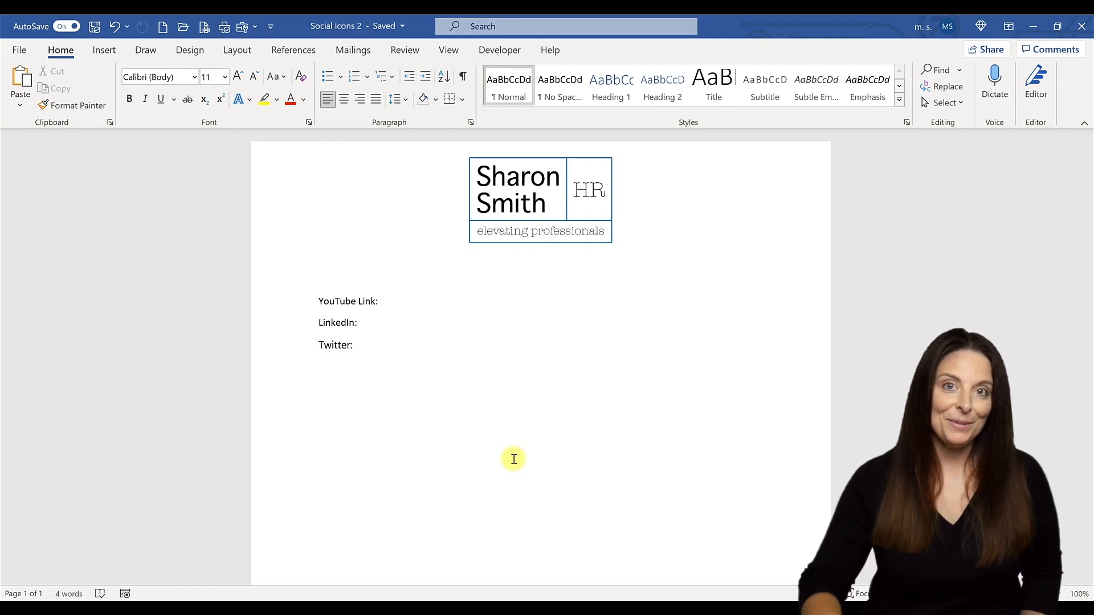
{"action": "mouse_move", "coordinate": [486, 410]}
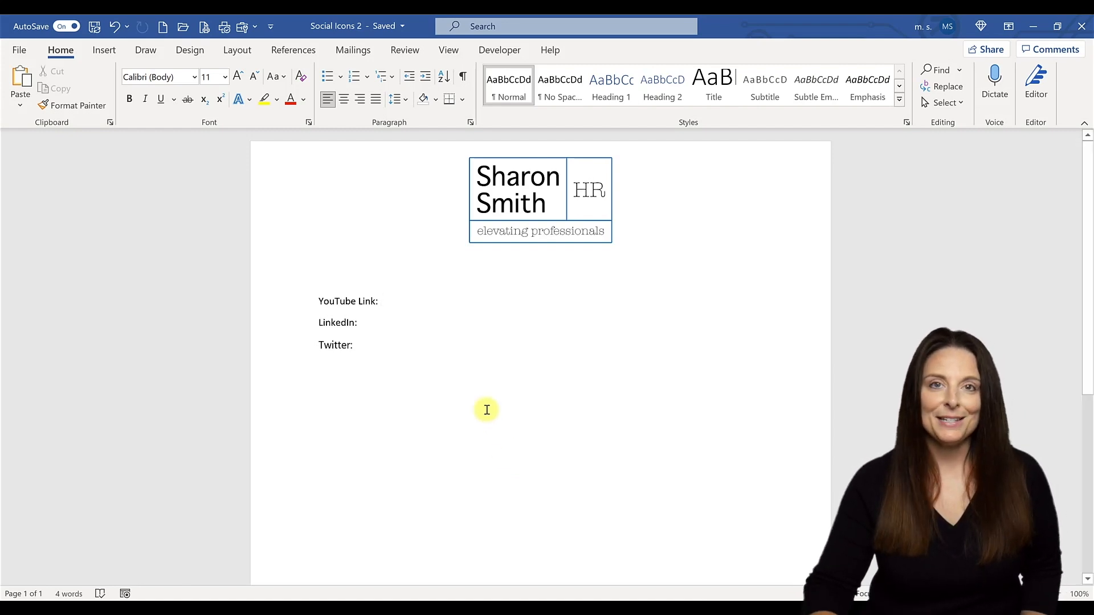
- Go to the channel Customization settings and show the Basic info section
{"action": "left_click", "coordinate": [383, 301]}
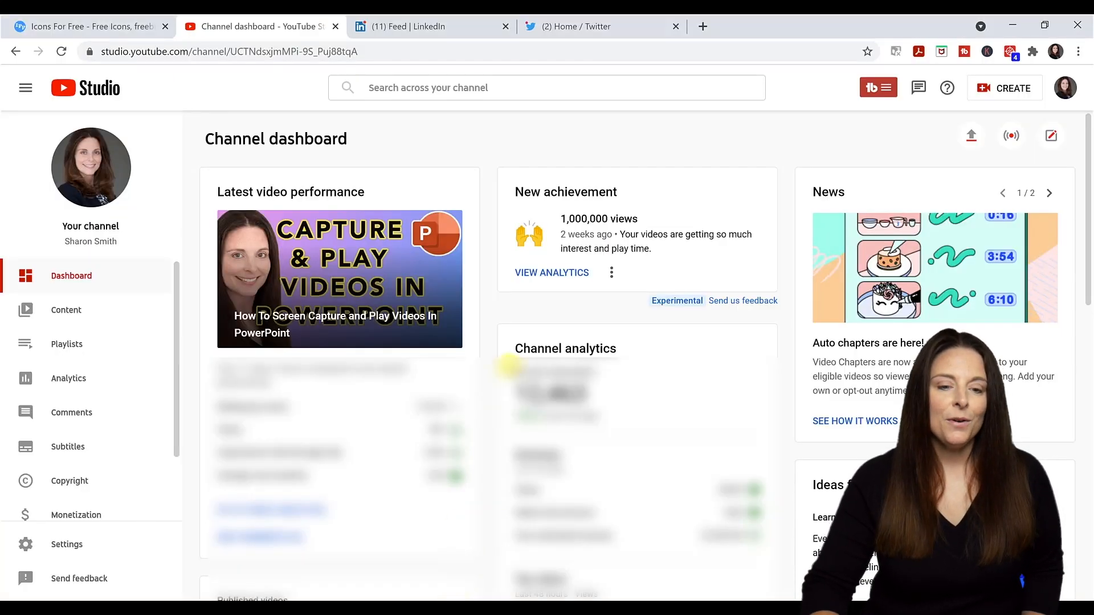
{"action": "mouse_move", "coordinate": [1064, 87]}
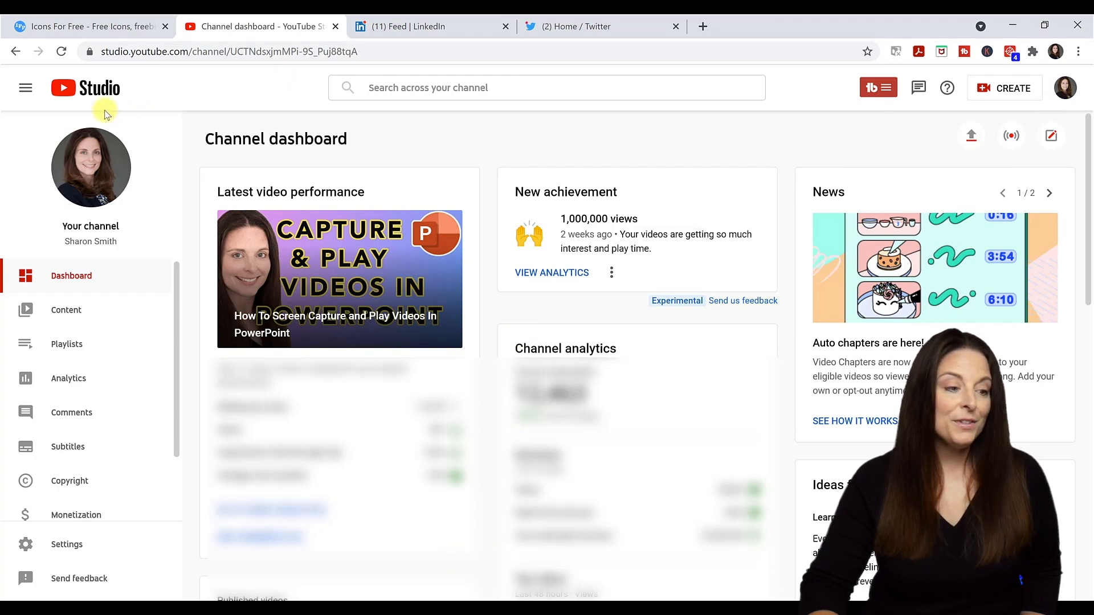
{"action": "mouse_move", "coordinate": [133, 419]}
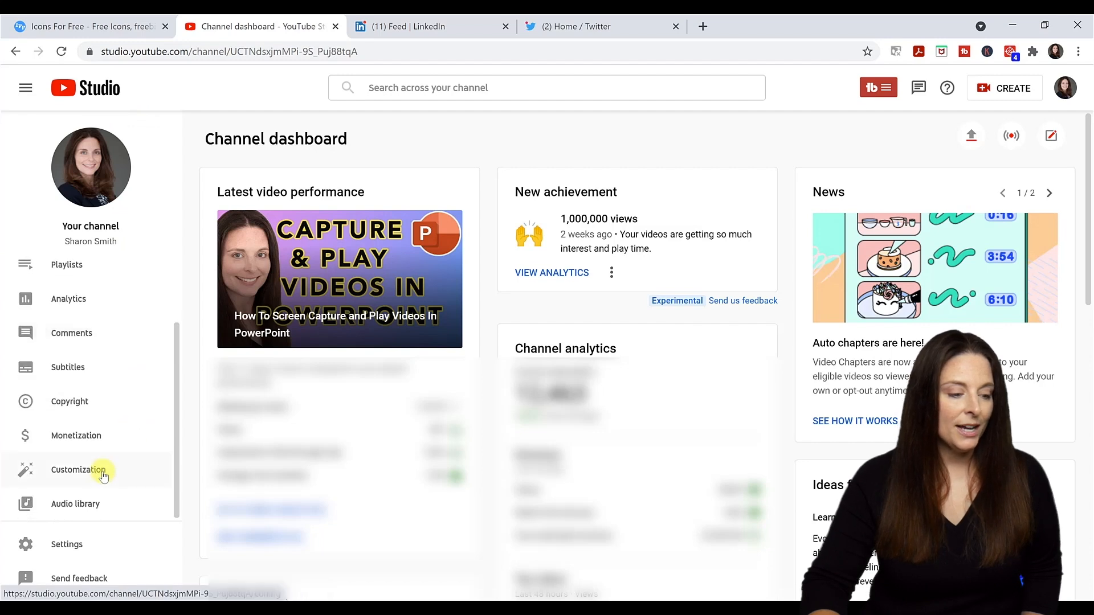
{"action": "left_click", "coordinate": [78, 470]}
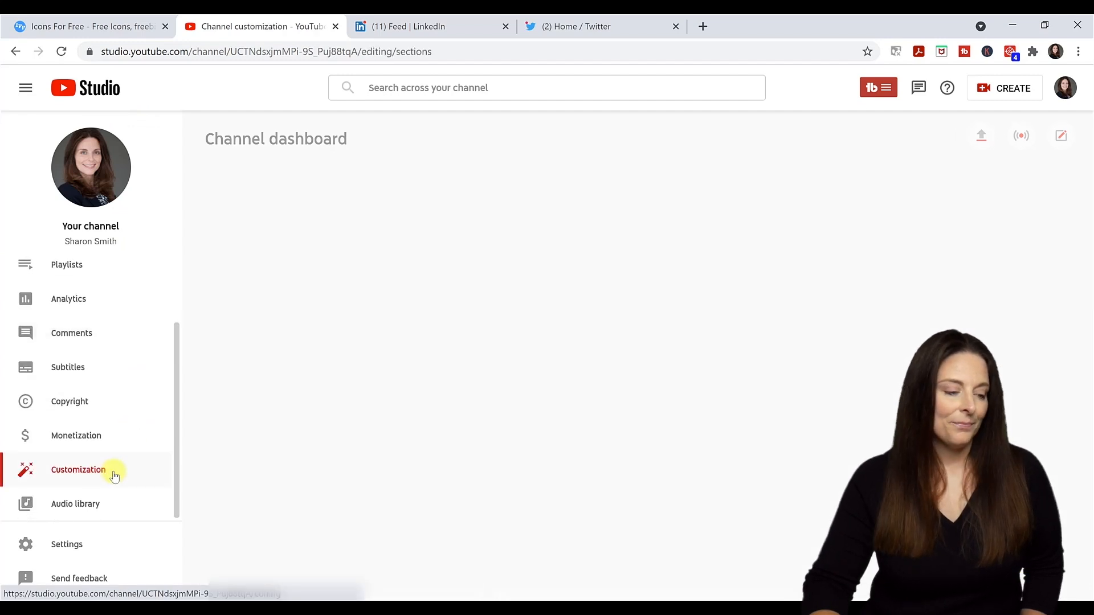
{"action": "left_click", "coordinate": [78, 469]}
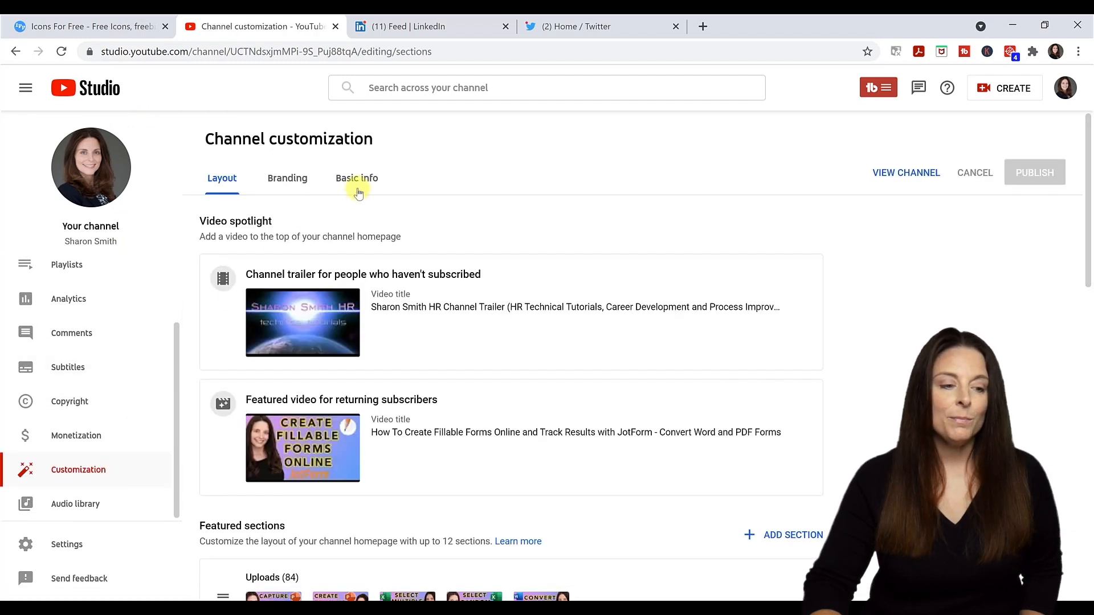
{"action": "left_click", "coordinate": [357, 178]}
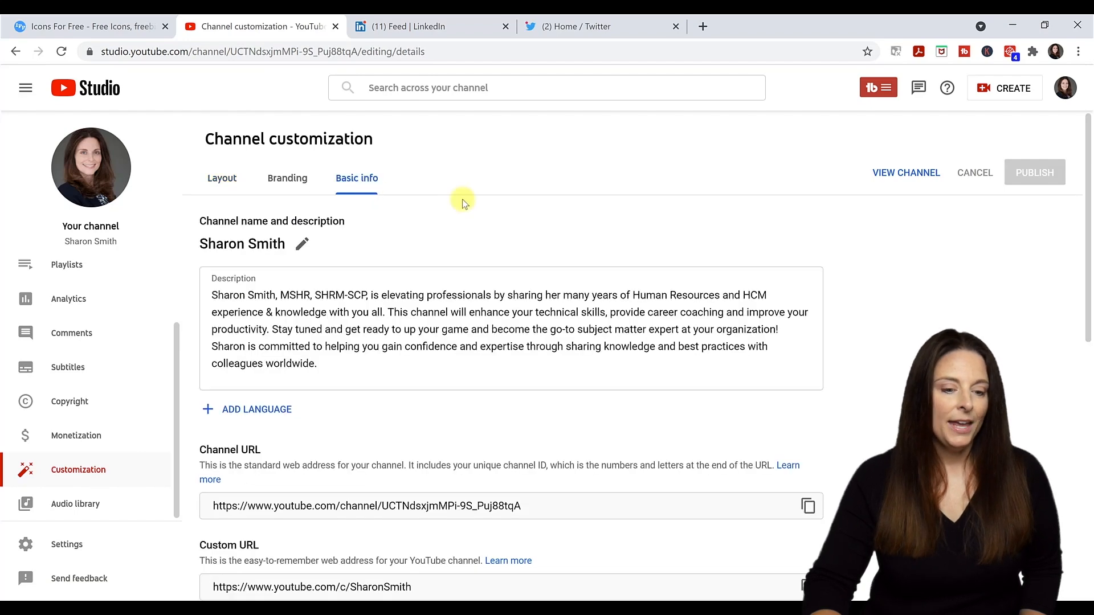
- Scroll to Channel URL and select the standard channel URL for copying
{"action": "scroll", "scroll_direction": "down", "scroll_amount": 3}
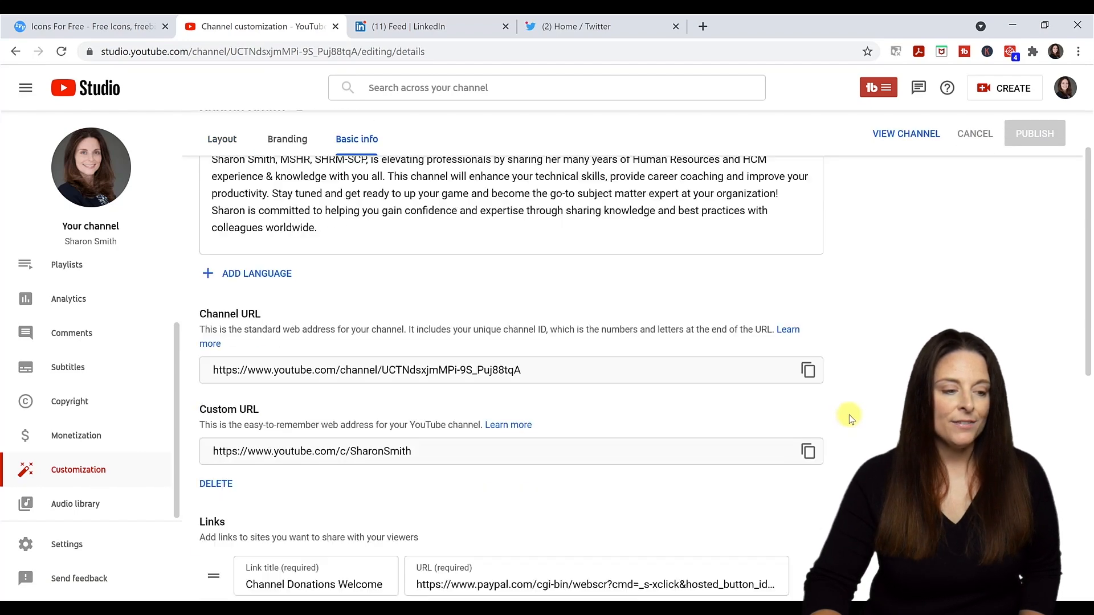
{"action": "scroll", "scroll_direction": "down", "scroll_amount": 3}
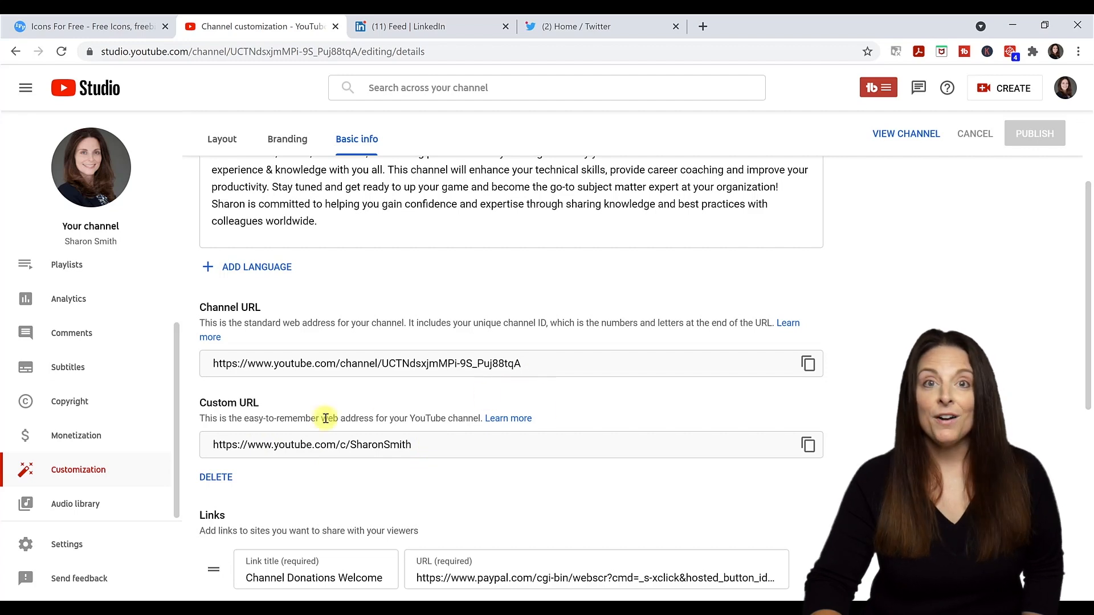
{"action": "mouse_move", "coordinate": [526, 372]}
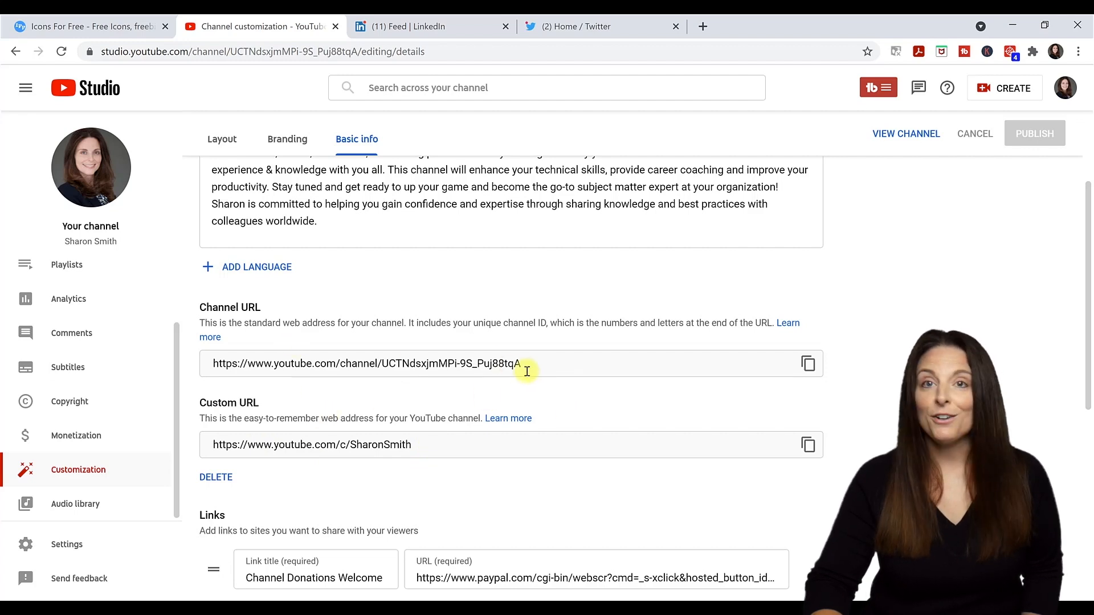
{"action": "triple_click", "coordinate": [364, 364]}
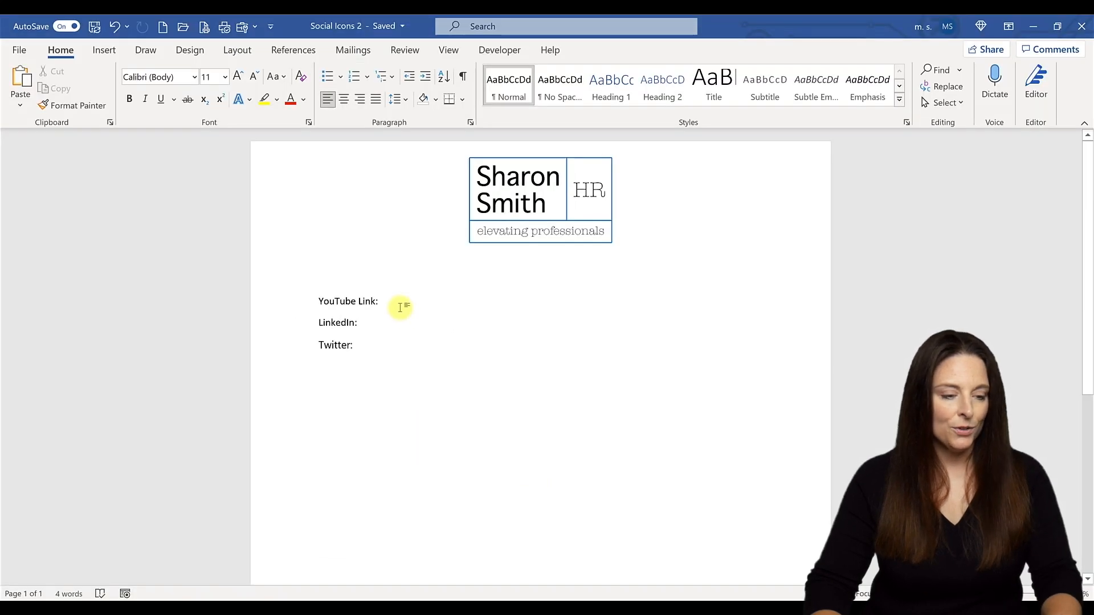
- Insert the YouTube channel URL as a link after 'YouTube Link:' and move to the LinkedIn line
{"action": "type", "text": "https://www.youtube.com/channel/UCTNdsxjmMPi-9S_PuJ88tqA"}
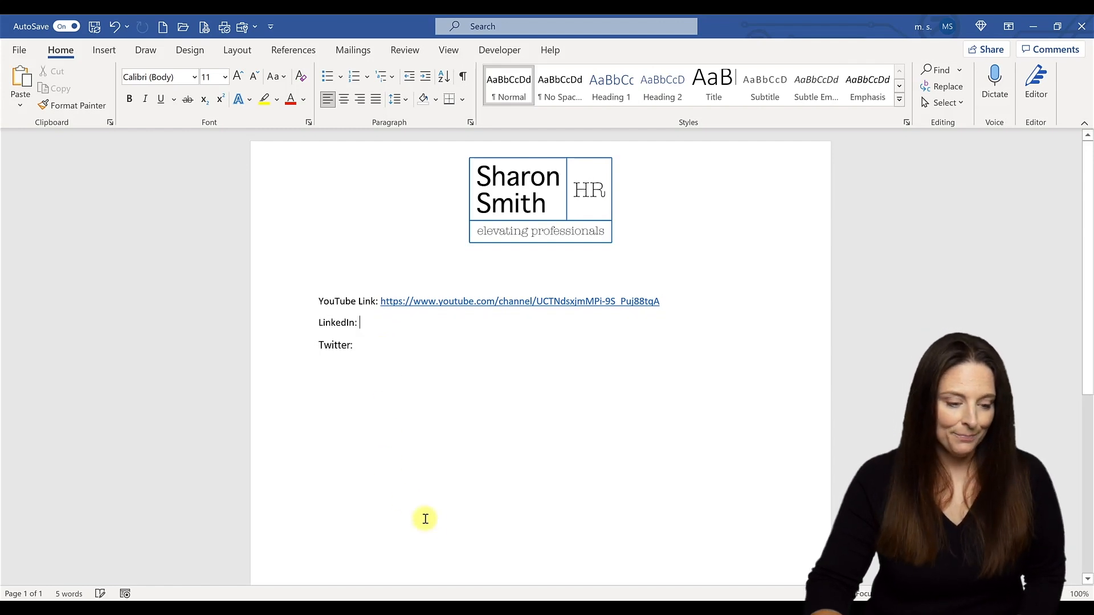
{"action": "left_click", "coordinate": [408, 26]}
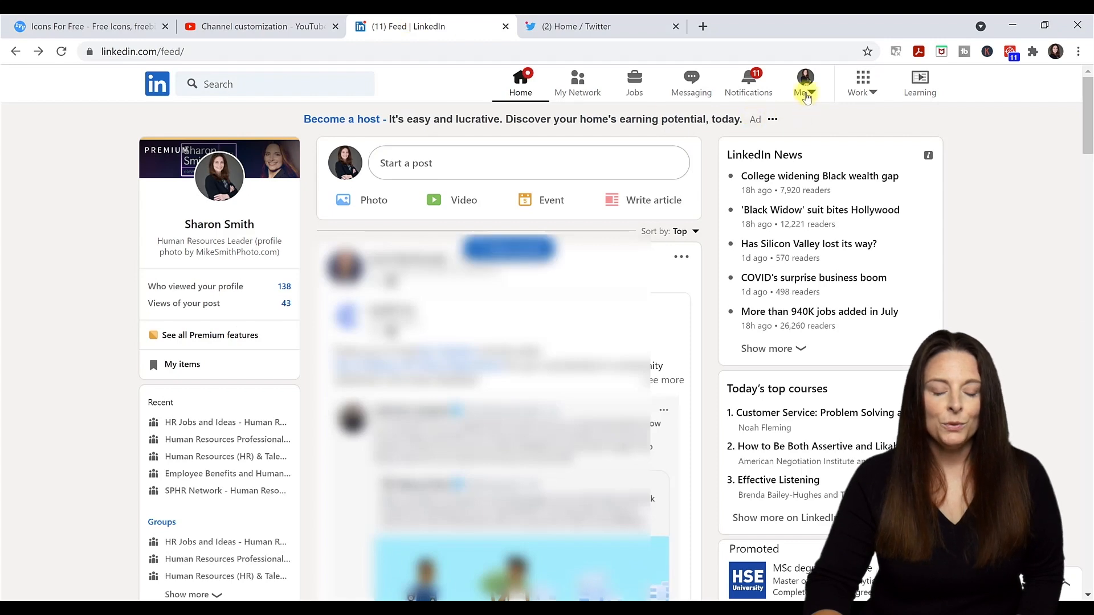
- Reach the public profile and URL settings from the Me menu via View Profile
{"action": "left_click", "coordinate": [803, 82]}
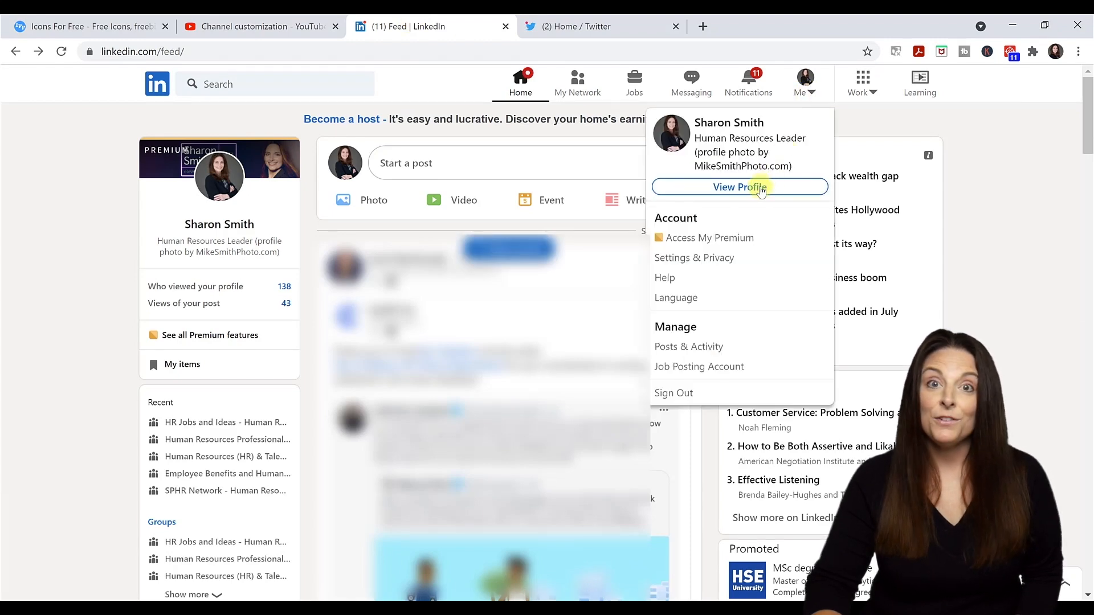
{"action": "left_click", "coordinate": [738, 187]}
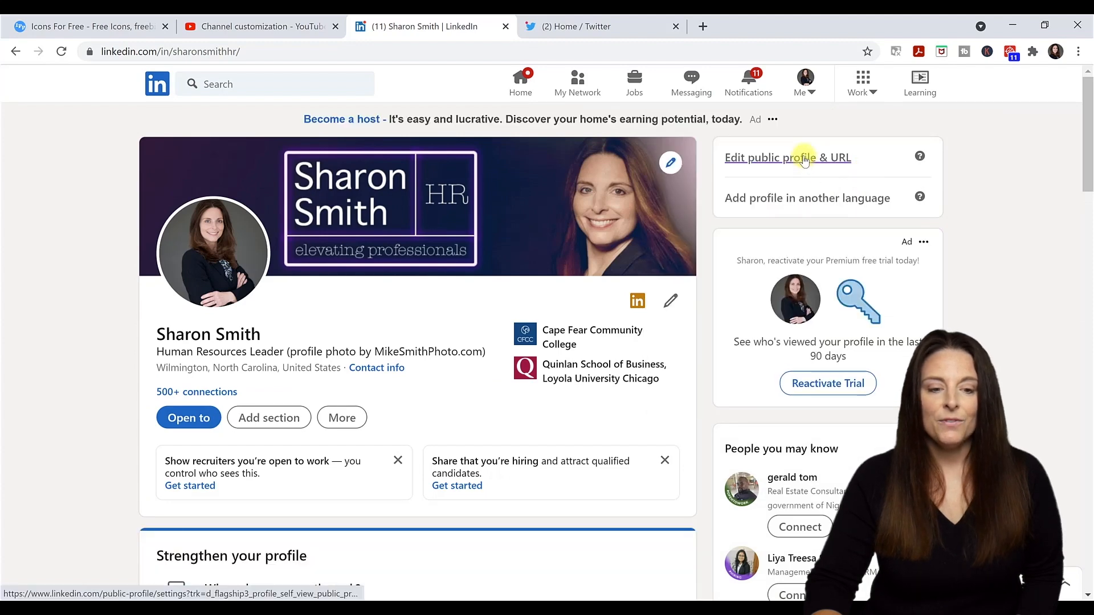
{"action": "left_click", "coordinate": [788, 157]}
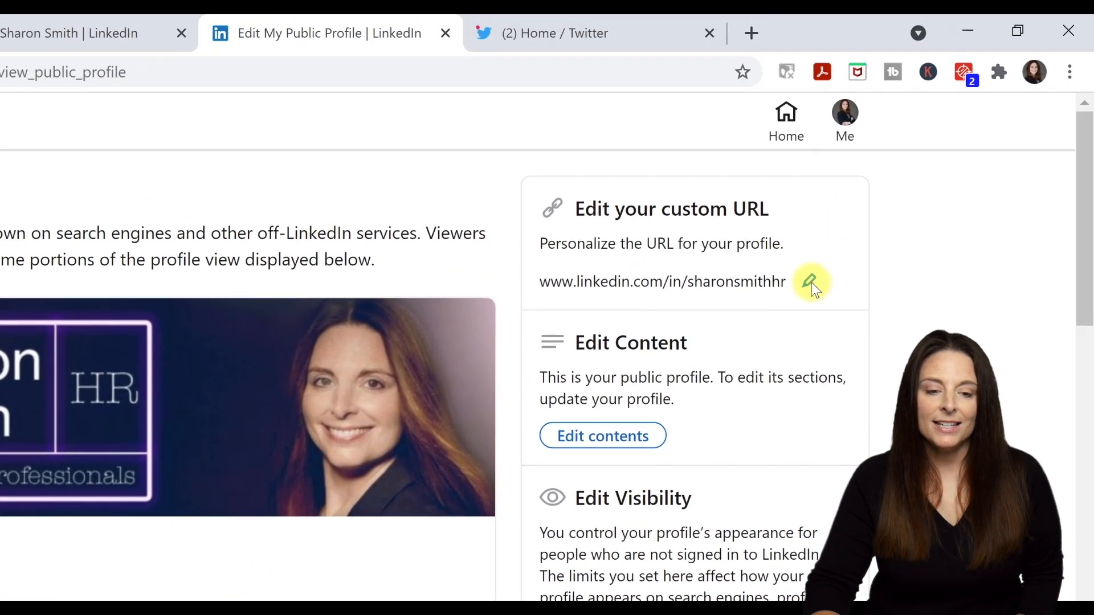
- Reveal the custom profile URL for copying, then cancel without changes
{"action": "left_click", "coordinate": [810, 281]}
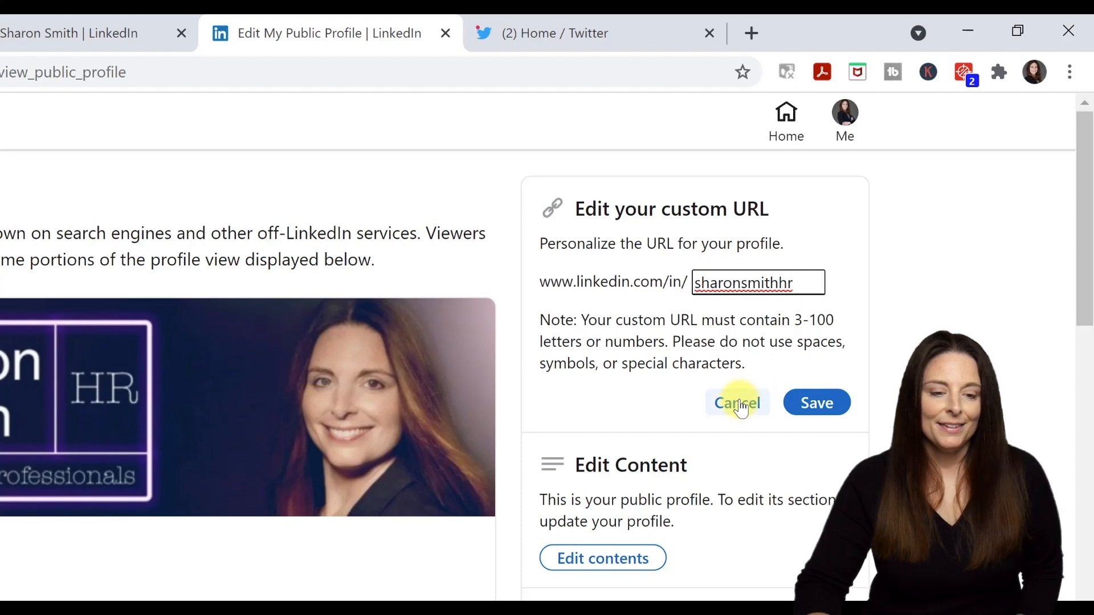
{"action": "left_click", "coordinate": [737, 402]}
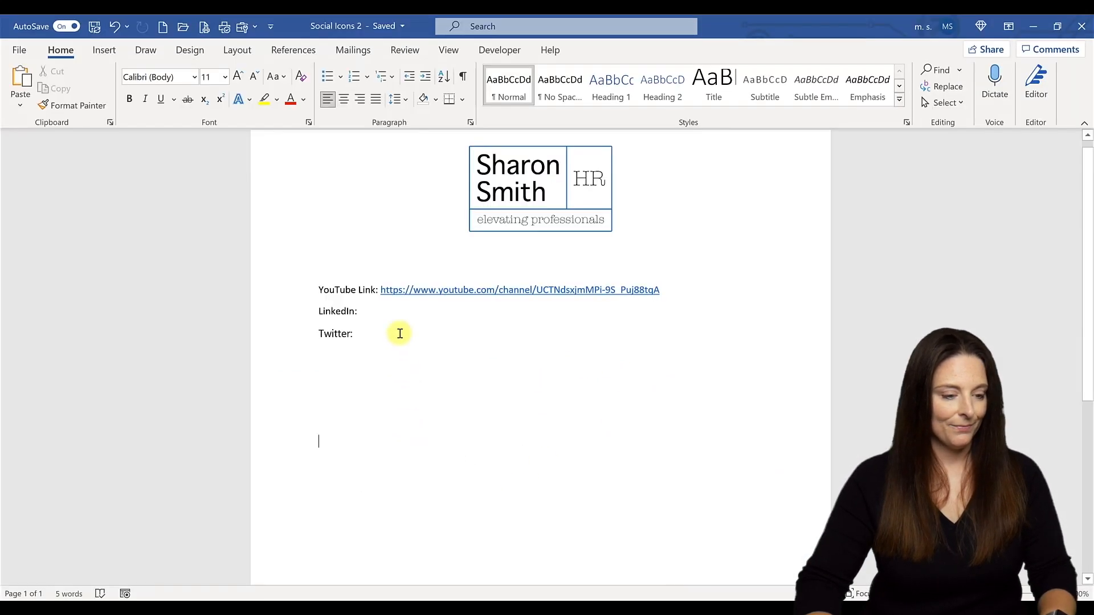
{"action": "type", "text": "www.linkedin.com/in/sharonsmithhr"}
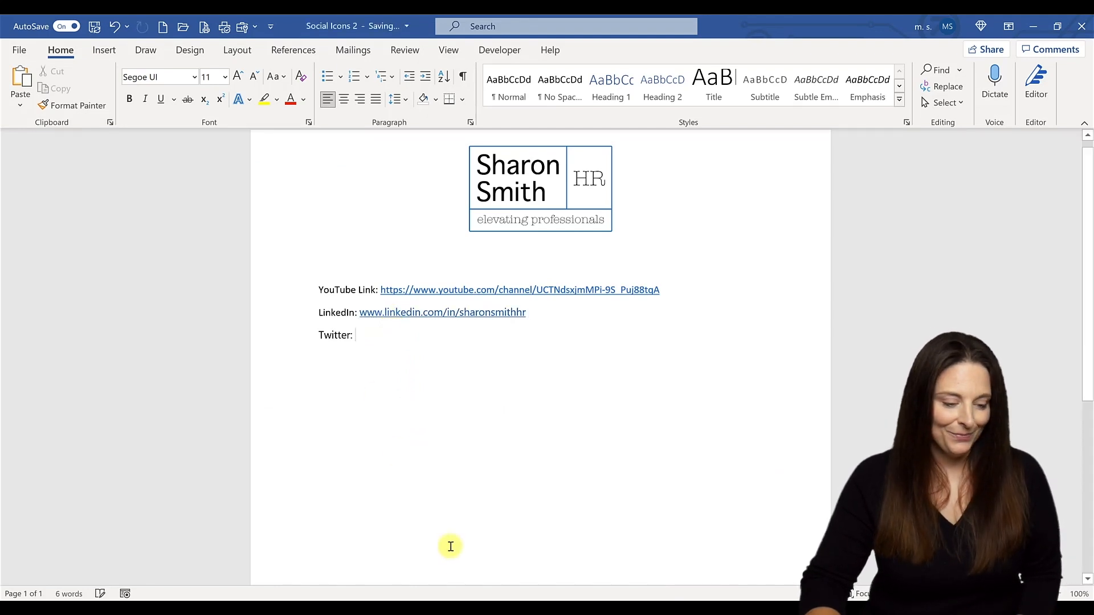
{"action": "left_click", "coordinate": [740, 26]}
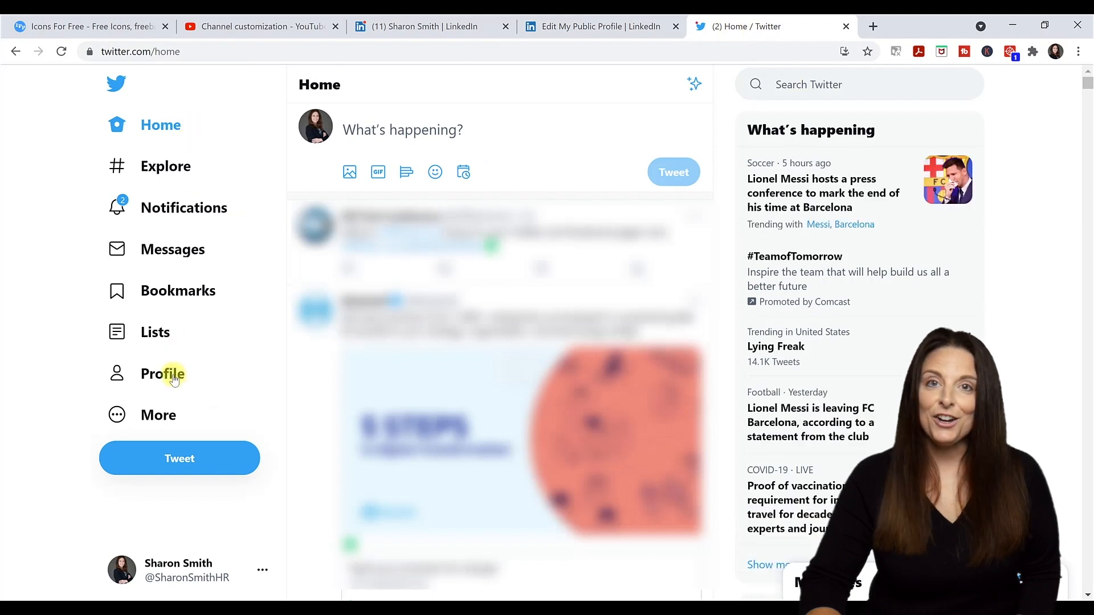
{"action": "left_click", "coordinate": [163, 374]}
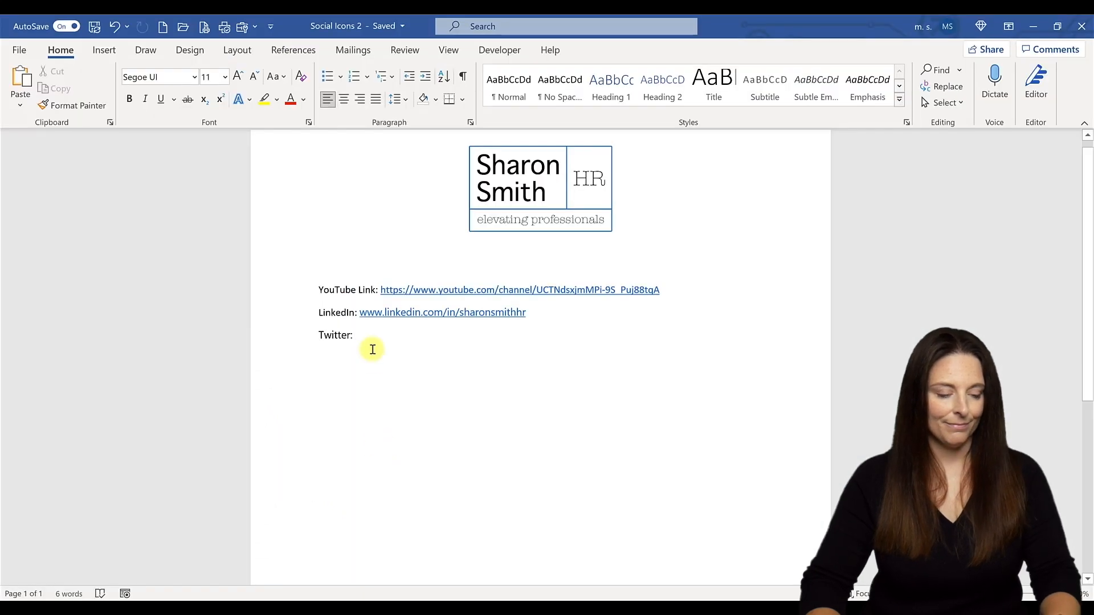
{"action": "type", "text": "https://twitter.com/SharonSmithHR"}
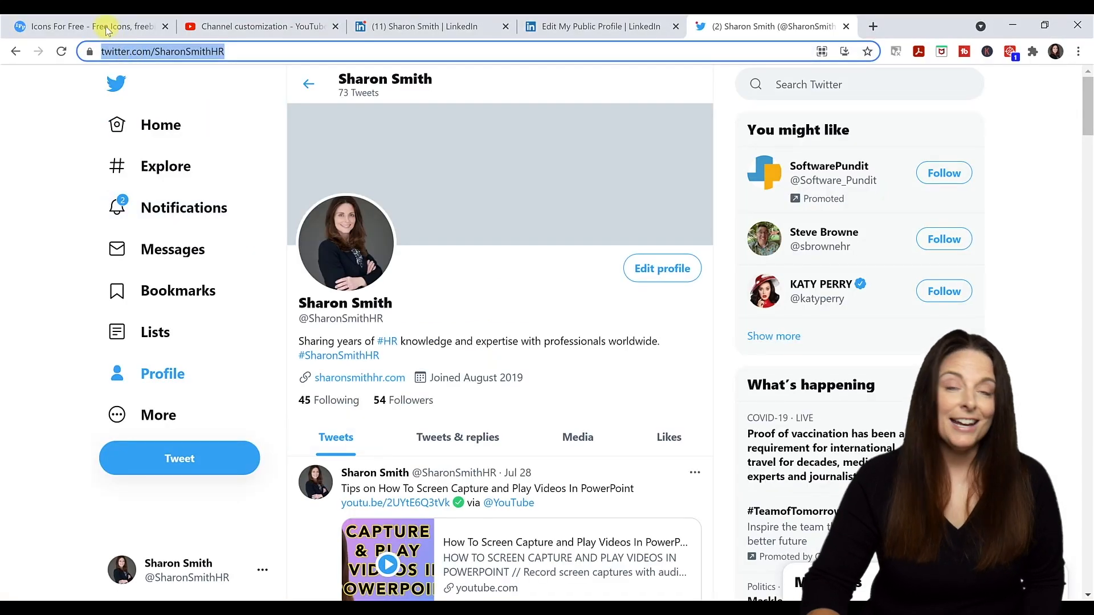
{"action": "left_click", "coordinate": [83, 26]}
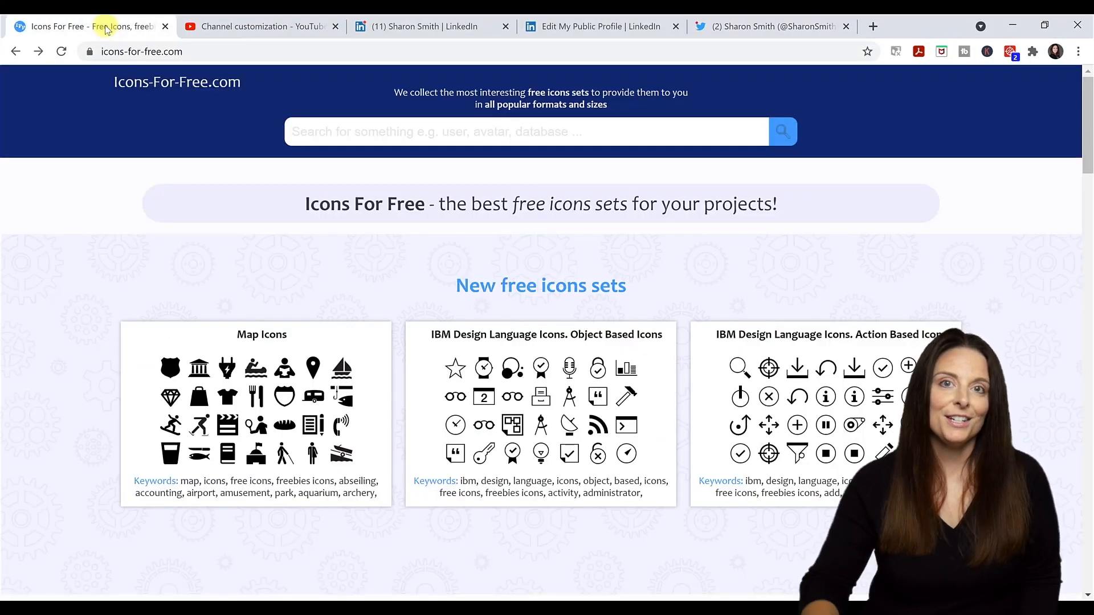
{"action": "mouse_move", "coordinate": [117, 310]}
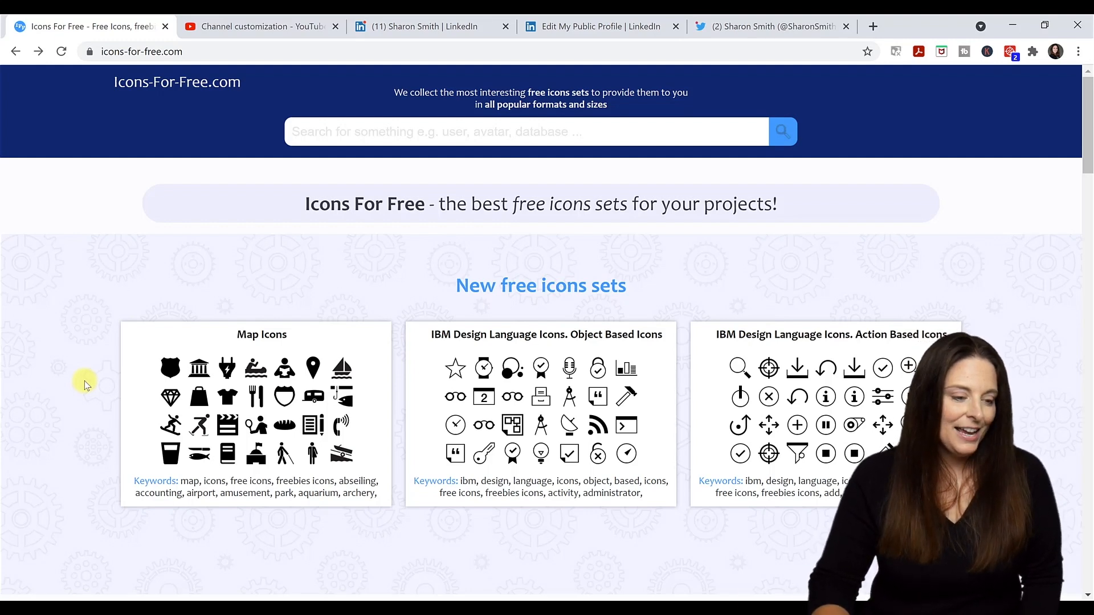
- In the Free Social Icons set, go to the red YouTube icon's detail page
{"action": "scroll", "scroll_direction": "down", "scroll_amount": 3}
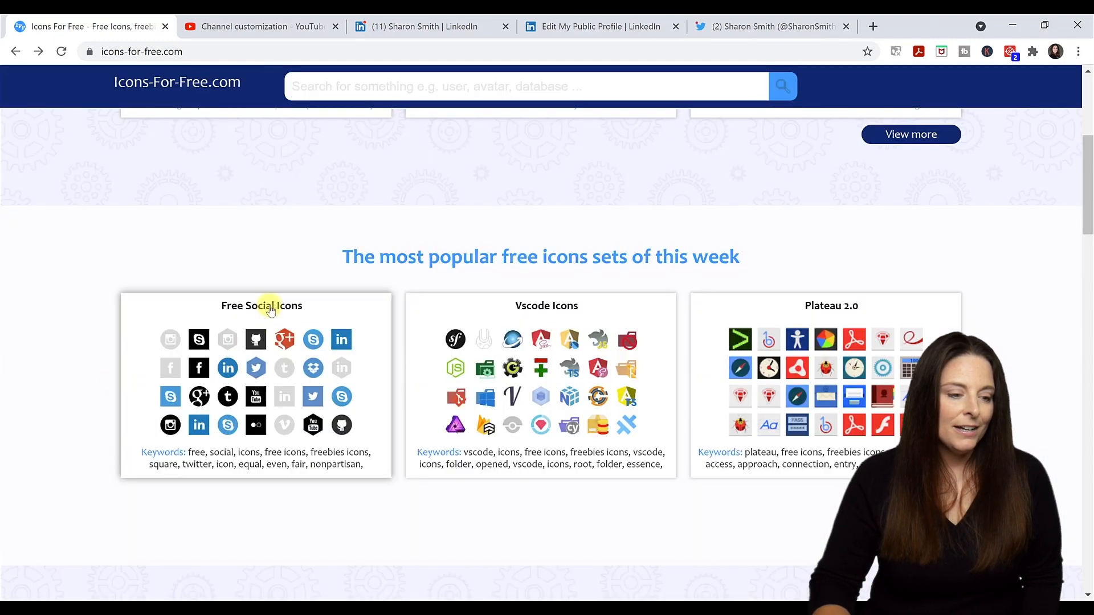
{"action": "left_click", "coordinate": [263, 306]}
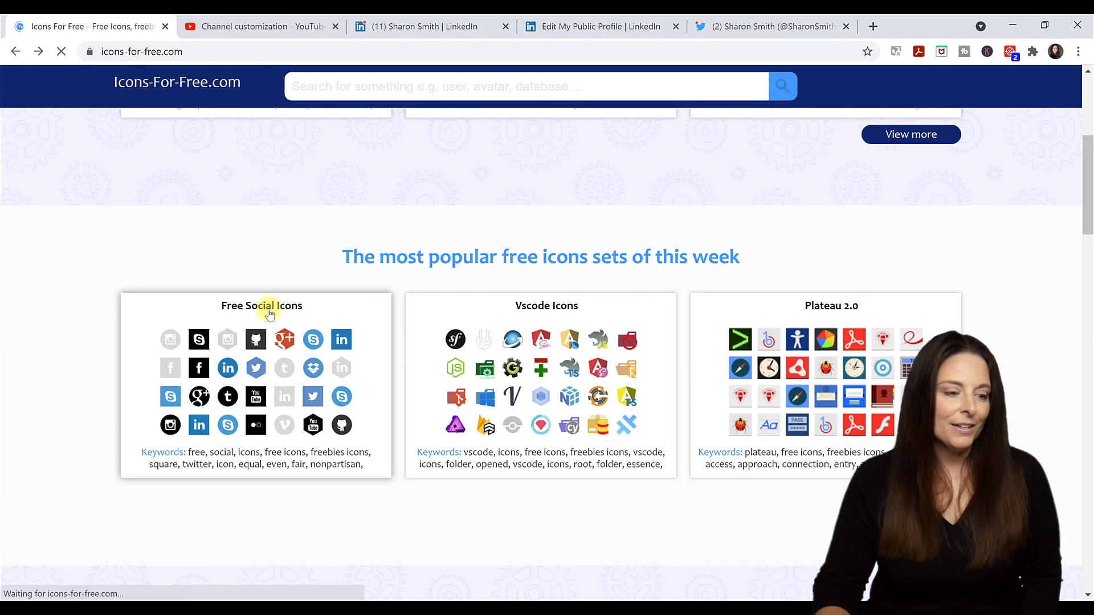
{"action": "left_click", "coordinate": [262, 306]}
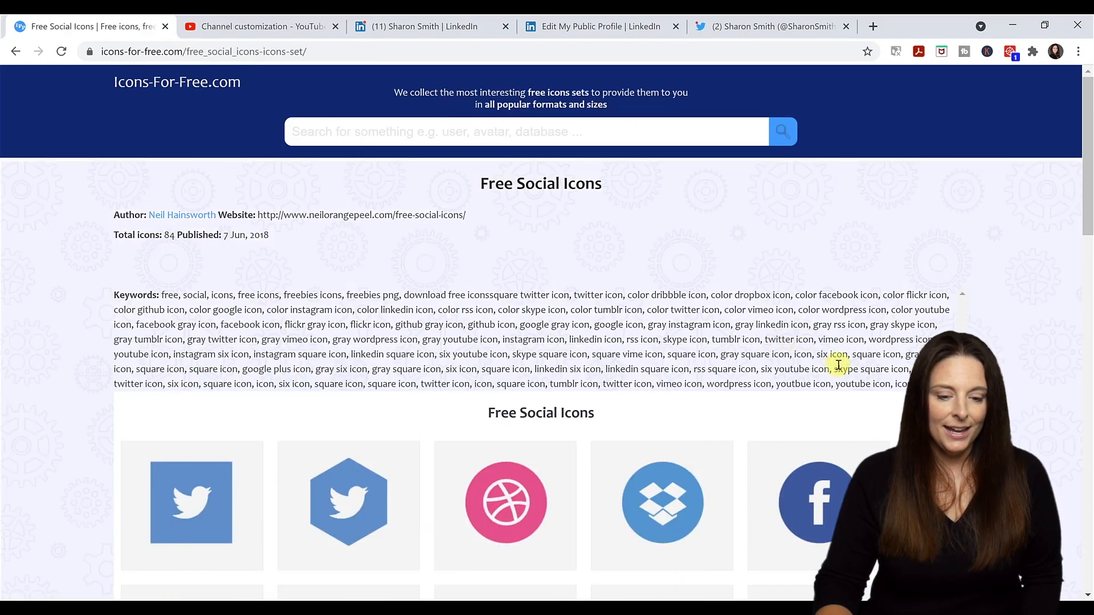
{"action": "scroll", "scroll_direction": "down", "scroll_amount": 3}
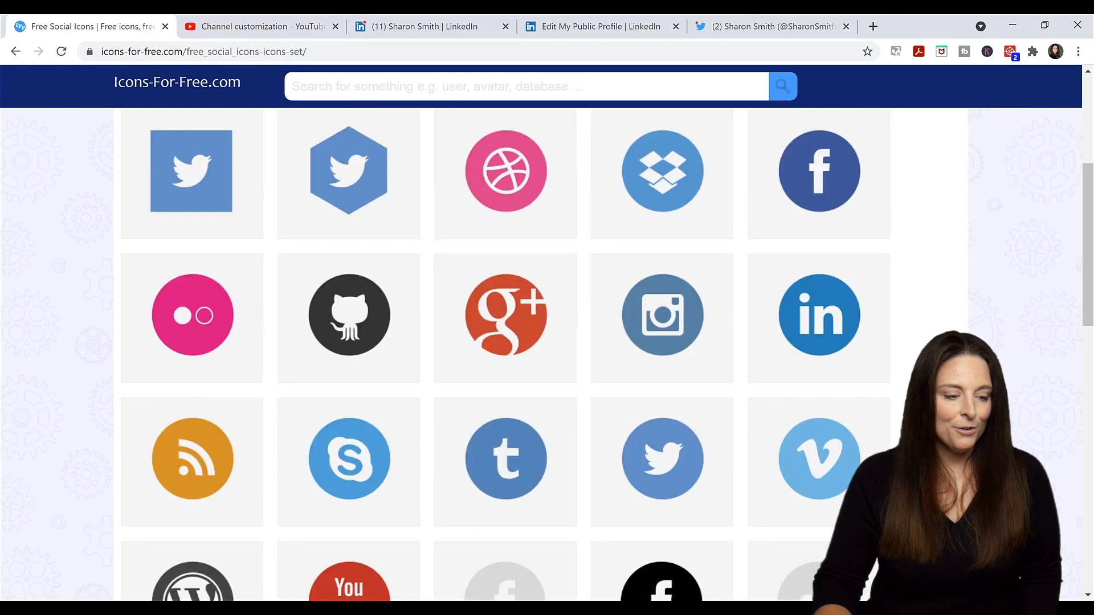
{"action": "scroll", "scroll_direction": "down", "scroll_amount": 3}
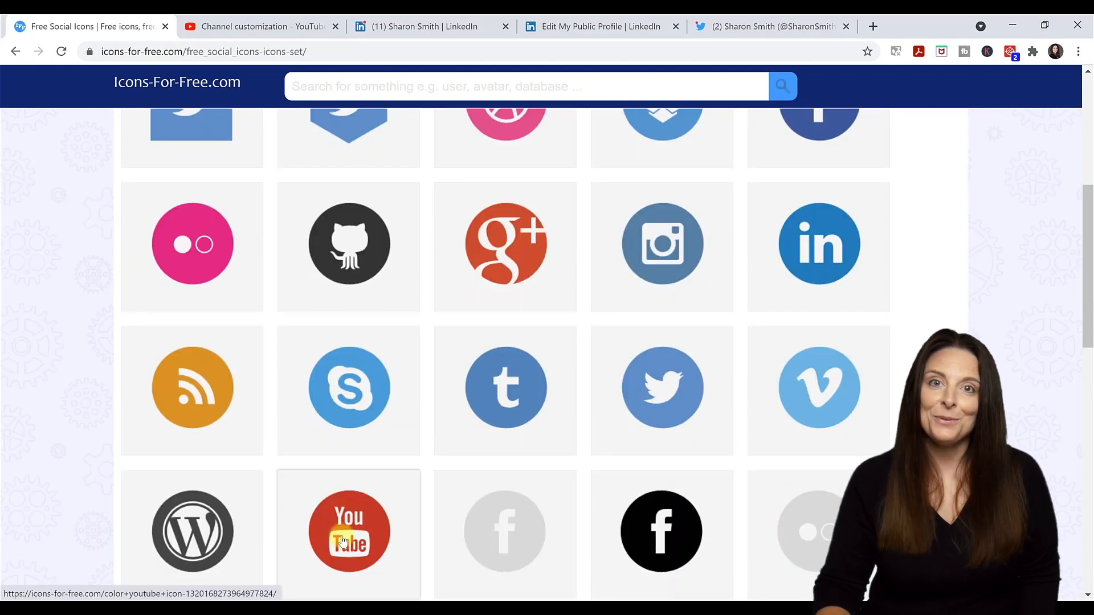
{"action": "left_click", "coordinate": [349, 531]}
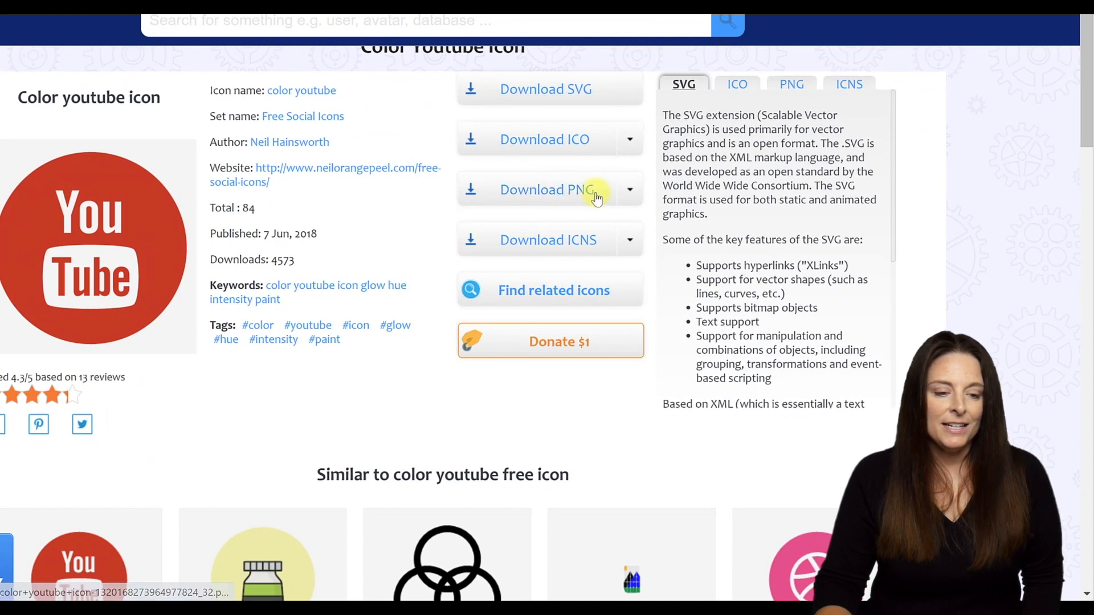
- Download the YouTube icon as a 128×128 PNG and open the downloaded file
{"action": "left_click", "coordinate": [630, 189]}
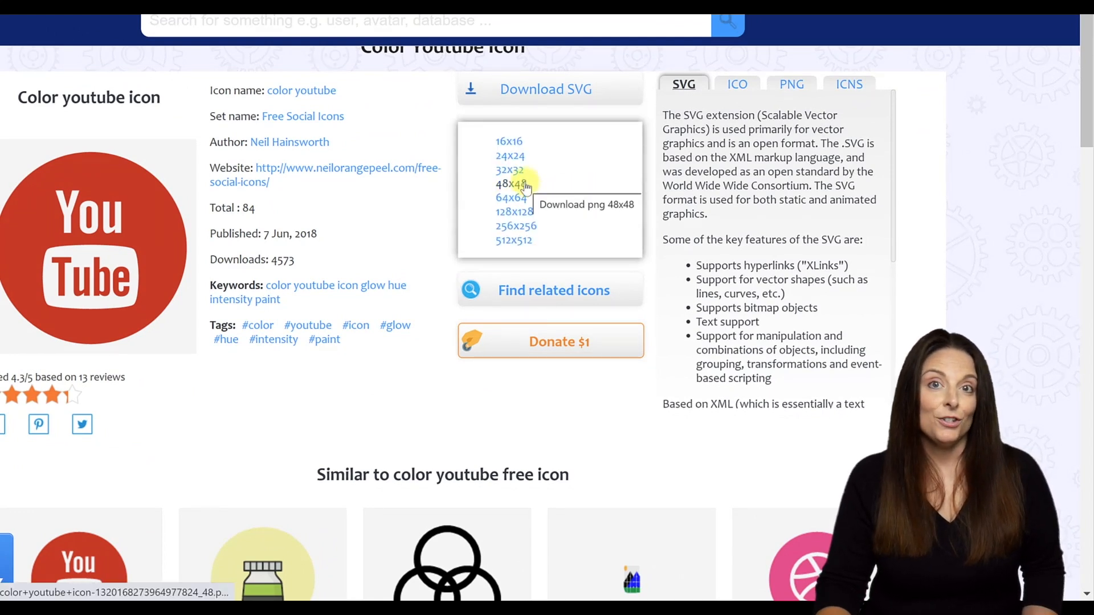
{"action": "mouse_move", "coordinate": [509, 141]}
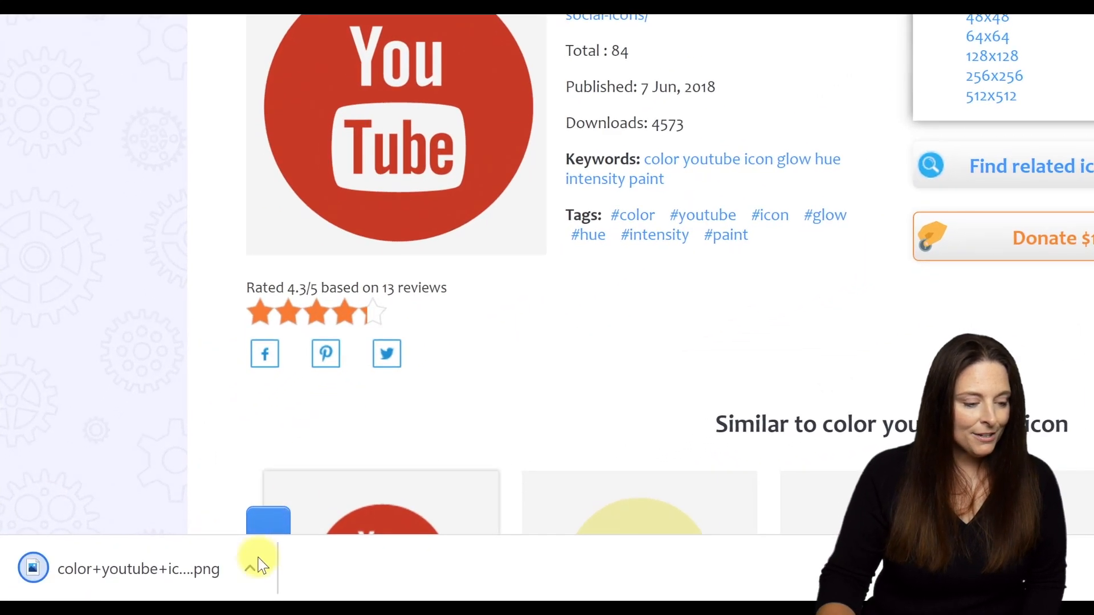
{"action": "left_click", "coordinate": [250, 567]}
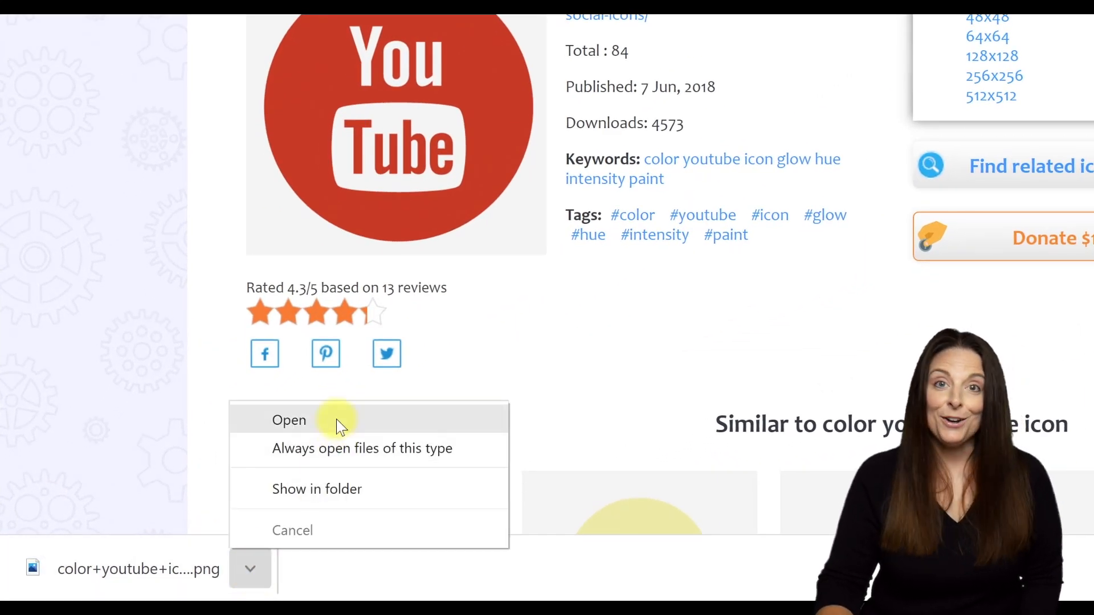
{"action": "left_click", "coordinate": [288, 420]}
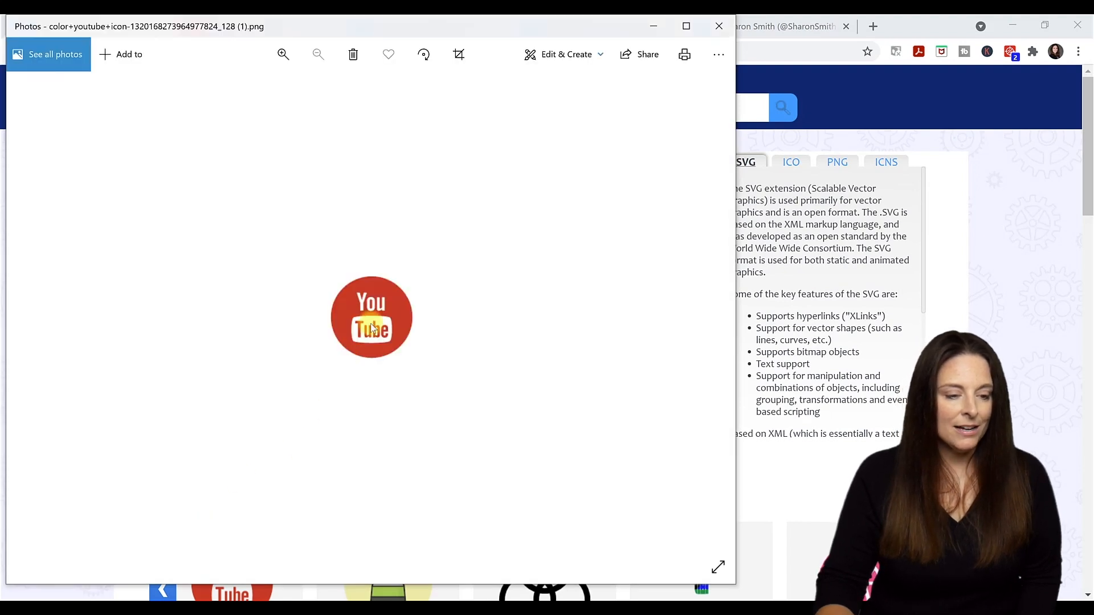
- Copy the YouTube icon image from Photos
{"action": "right_click", "coordinate": [371, 318]}
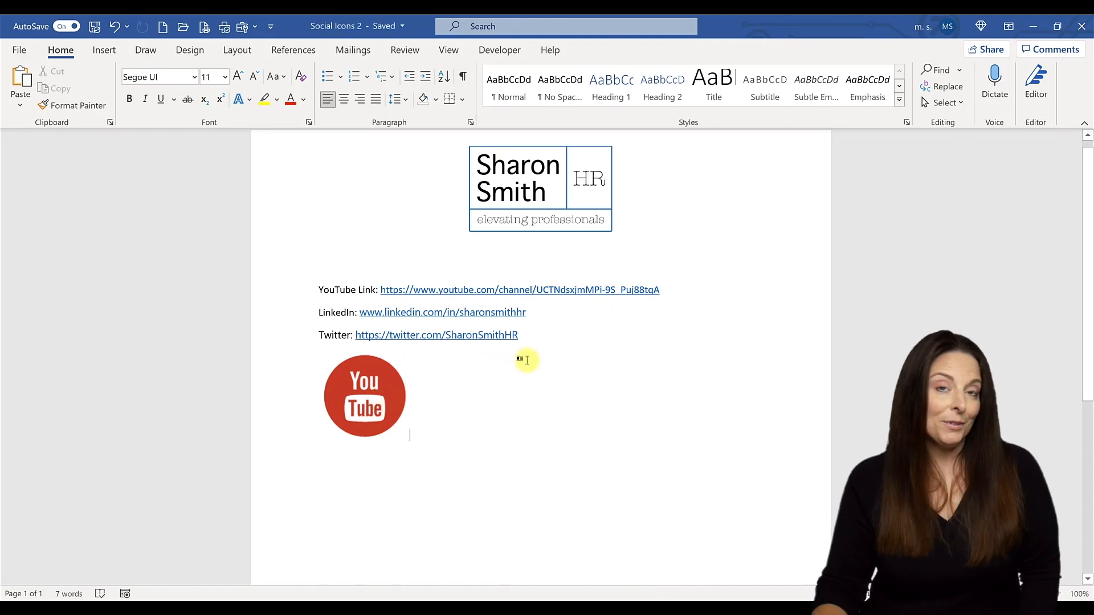
{"action": "mouse_move", "coordinate": [667, 291]}
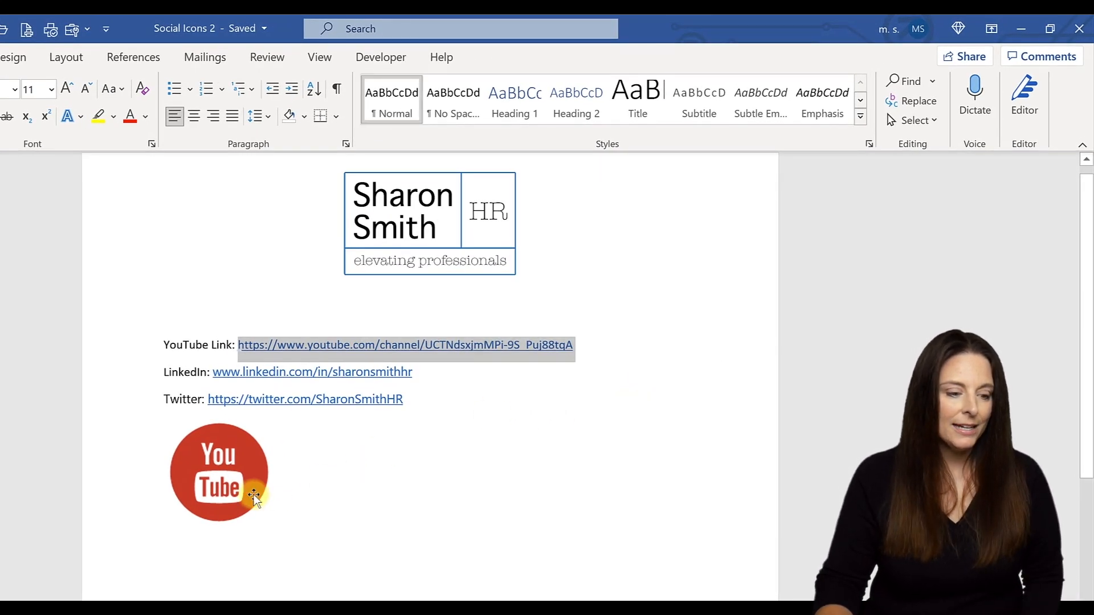
- Select the pasted YouTube icon and bring up its linking options
{"action": "left_click", "coordinate": [219, 471]}
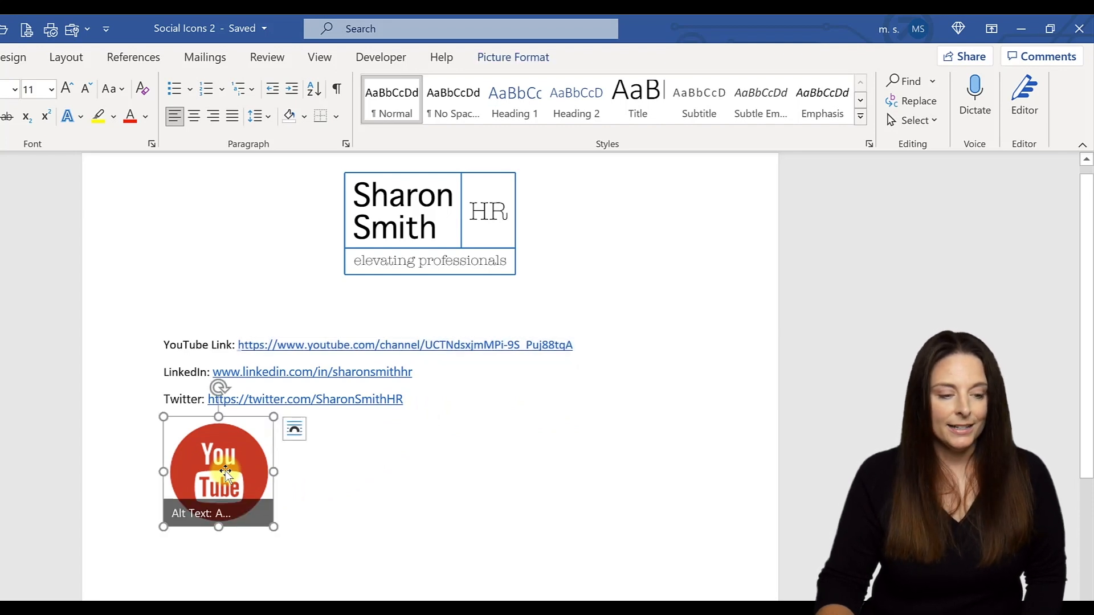
{"action": "right_click", "coordinate": [218, 470]}
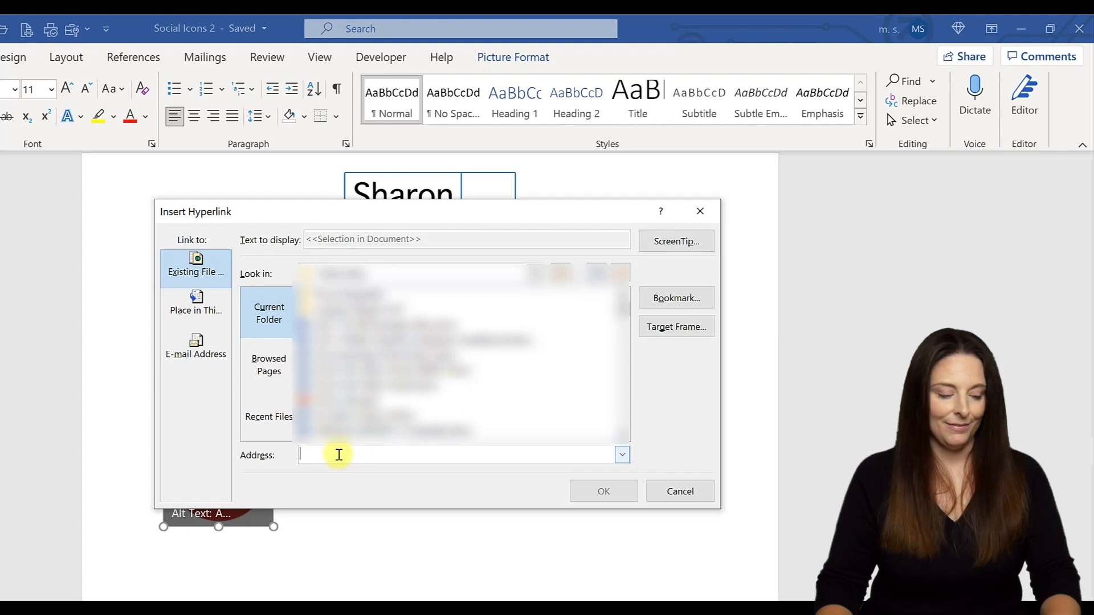
- Set the icon's hyperlink address to the YouTube channel URL and confirm
{"action": "type", "text": "https://www.youtube.com/channel/UCTNdsxjmMPi-9S_Puj88tqA"}
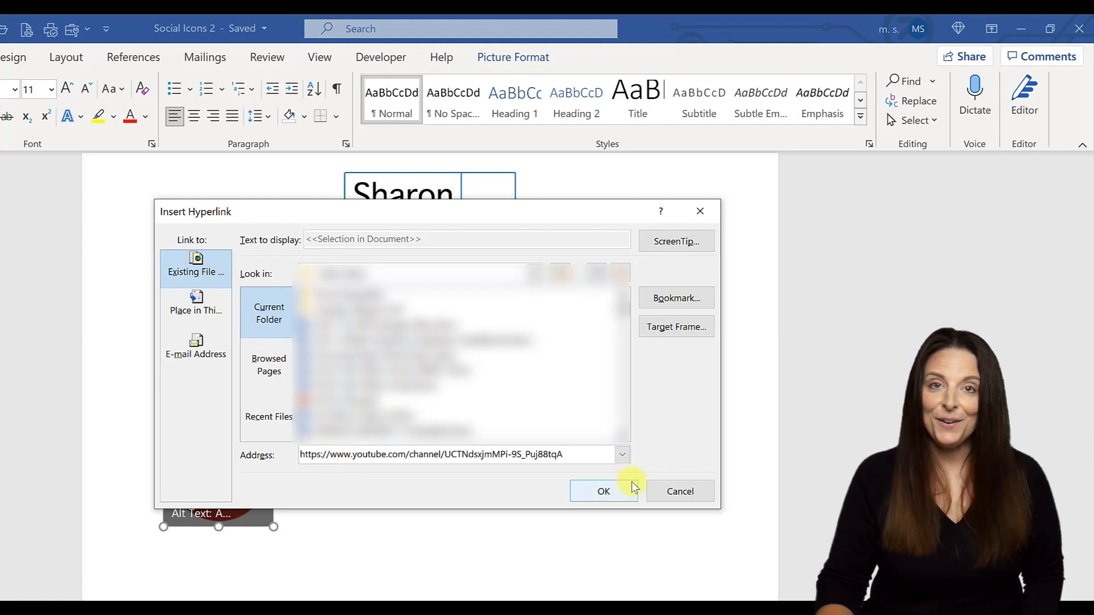
{"action": "left_click", "coordinate": [603, 490]}
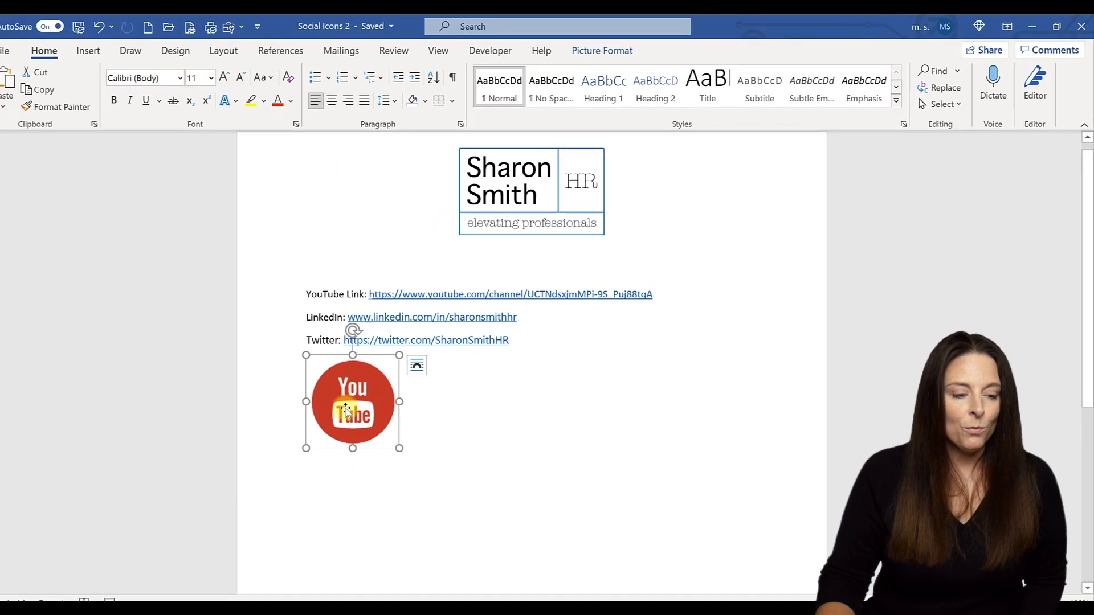
- Set the YouTube icon's text wrapping to Behind Text
{"action": "right_click", "coordinate": [353, 401]}
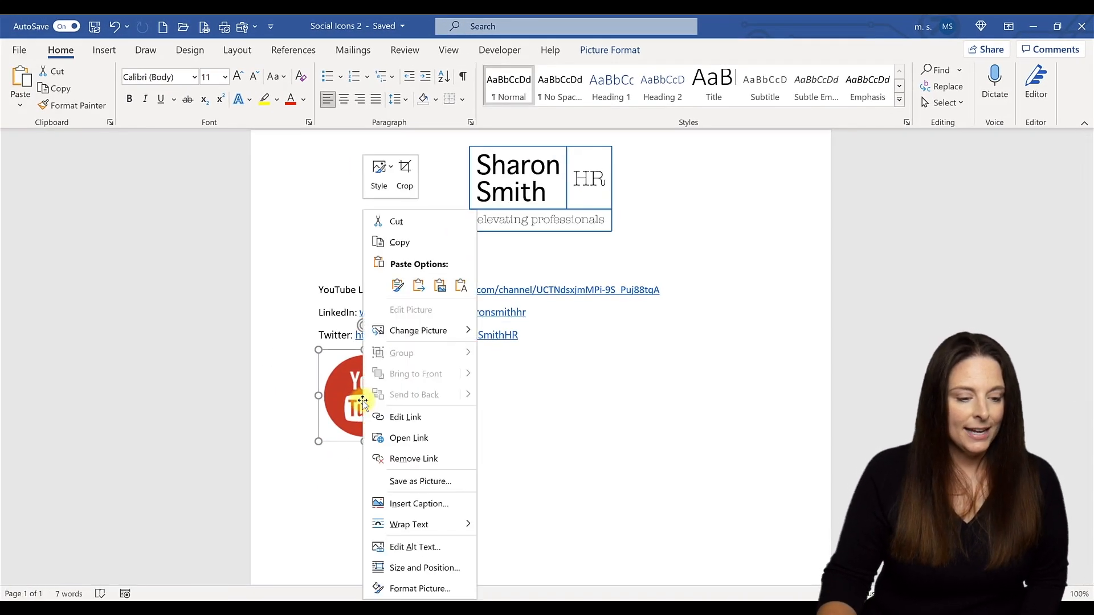
{"action": "left_click", "coordinate": [410, 525]}
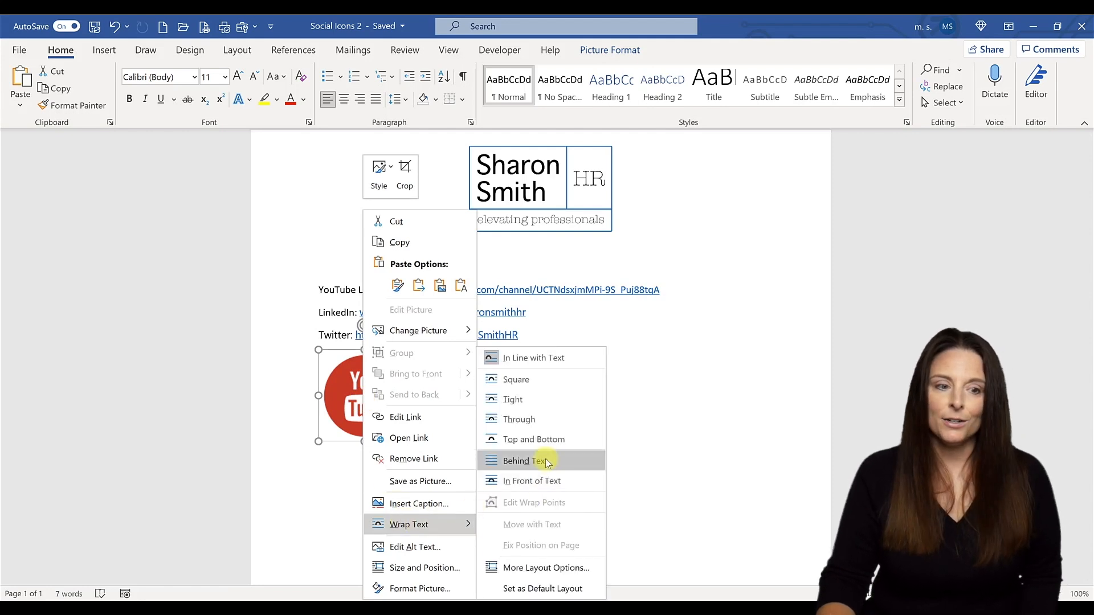
{"action": "left_click", "coordinate": [520, 460]}
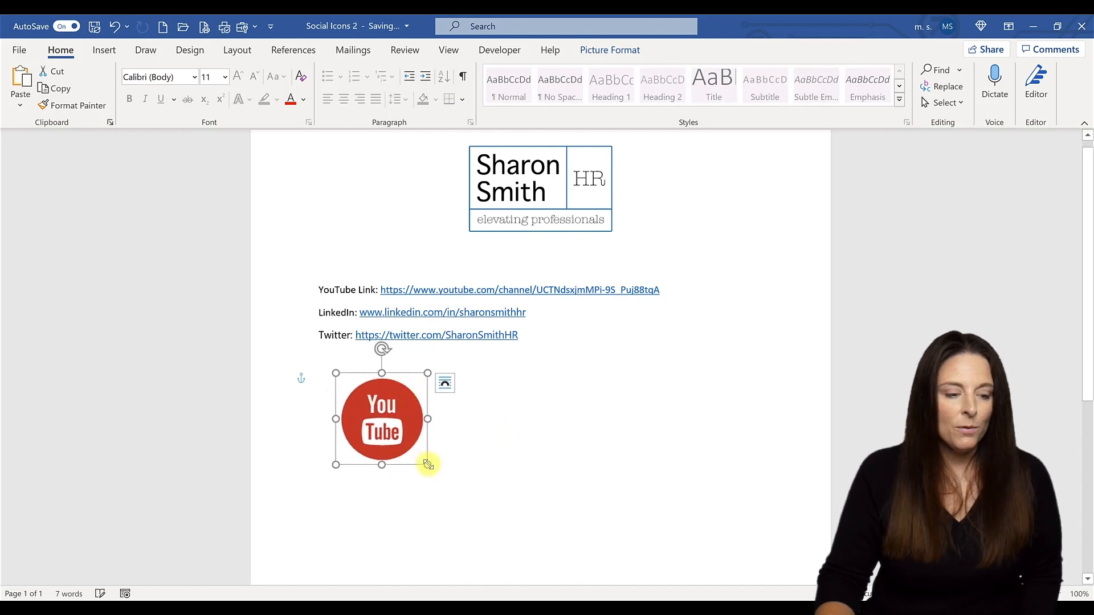
- Shrink the YouTube icon by its corner handle and deselect it
{"action": "left_click_drag", "start_coordinate": [427, 465], "coordinate": [409, 446]}
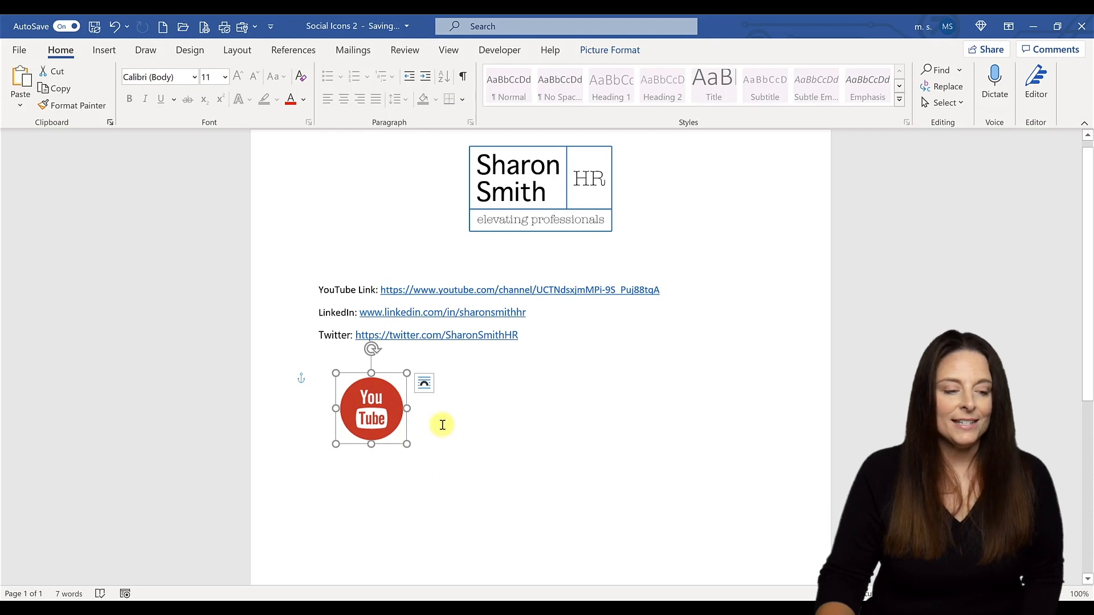
{"action": "left_click", "coordinate": [542, 424]}
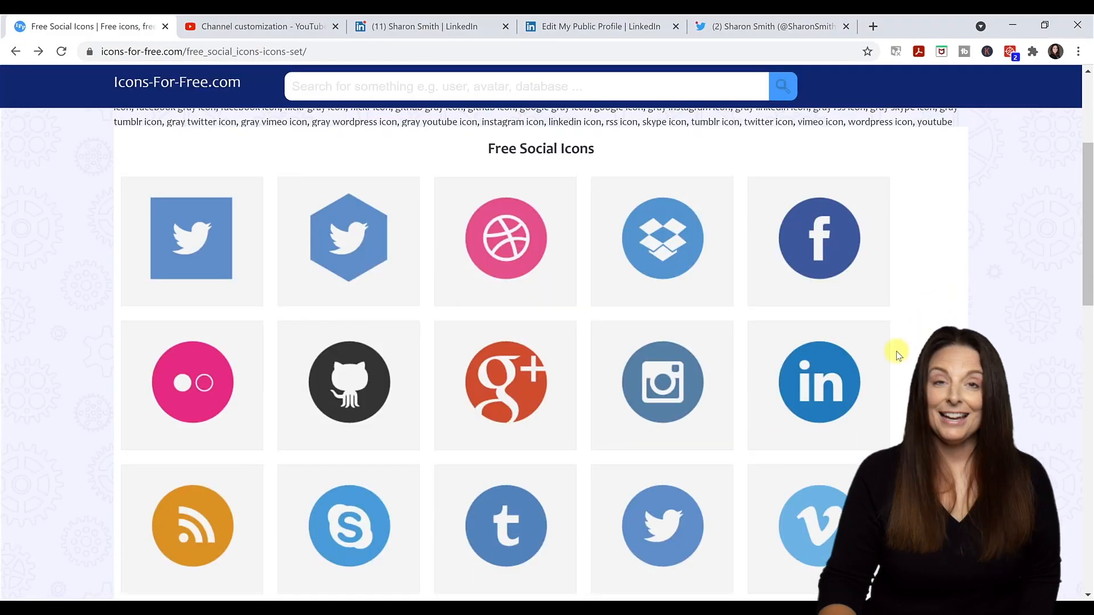
- Download the colour LinkedIn icon as a PNG from its Icons For Free page and open the downloaded file
{"action": "left_click", "coordinate": [819, 386]}
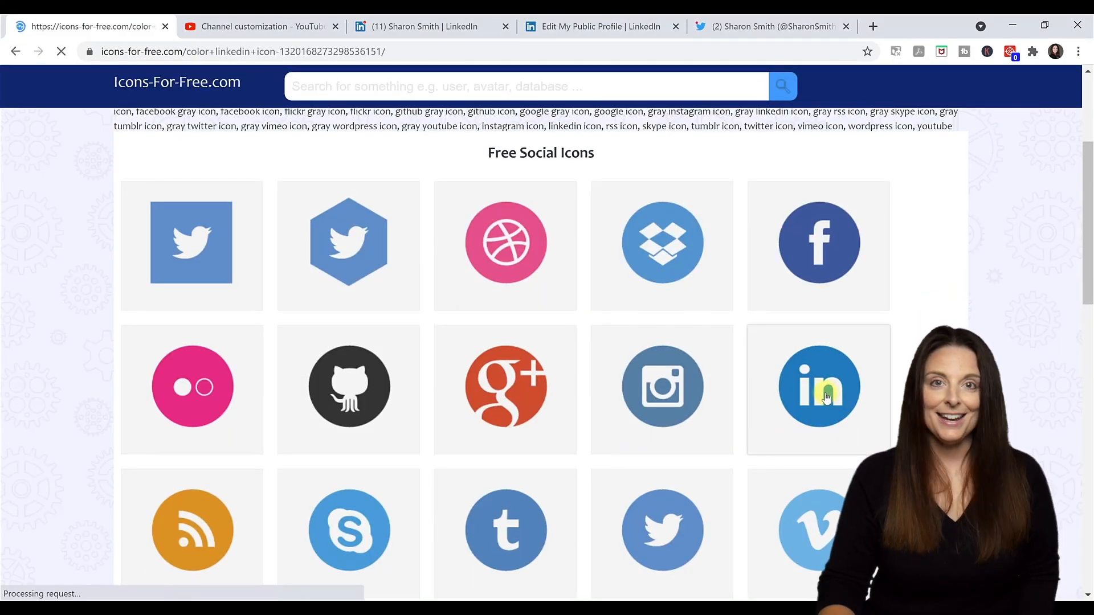
{"action": "left_click", "coordinate": [819, 386]}
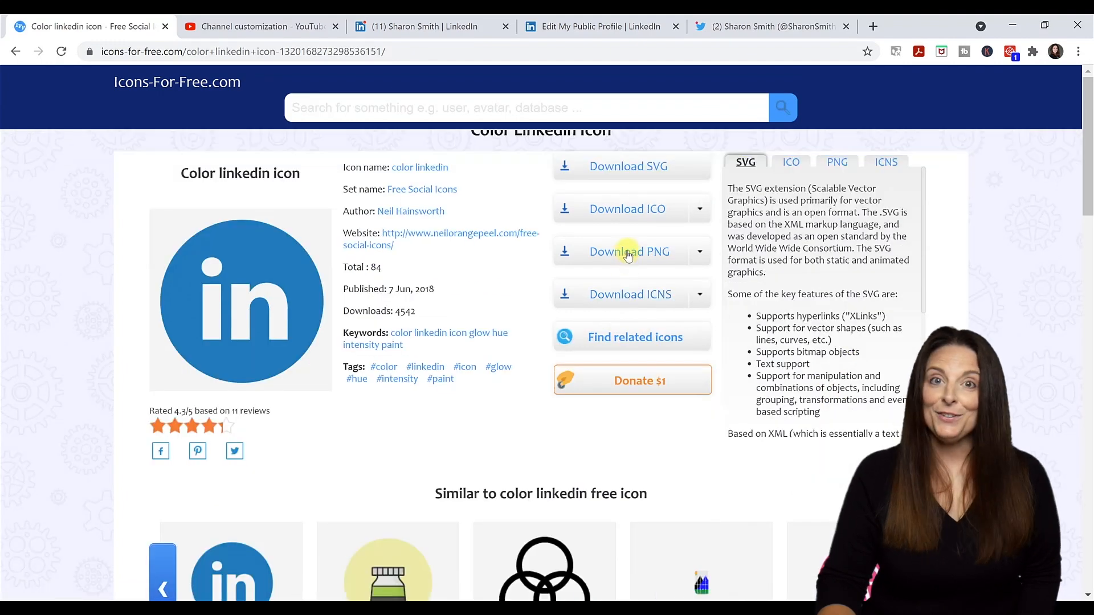
{"action": "left_click", "coordinate": [699, 251]}
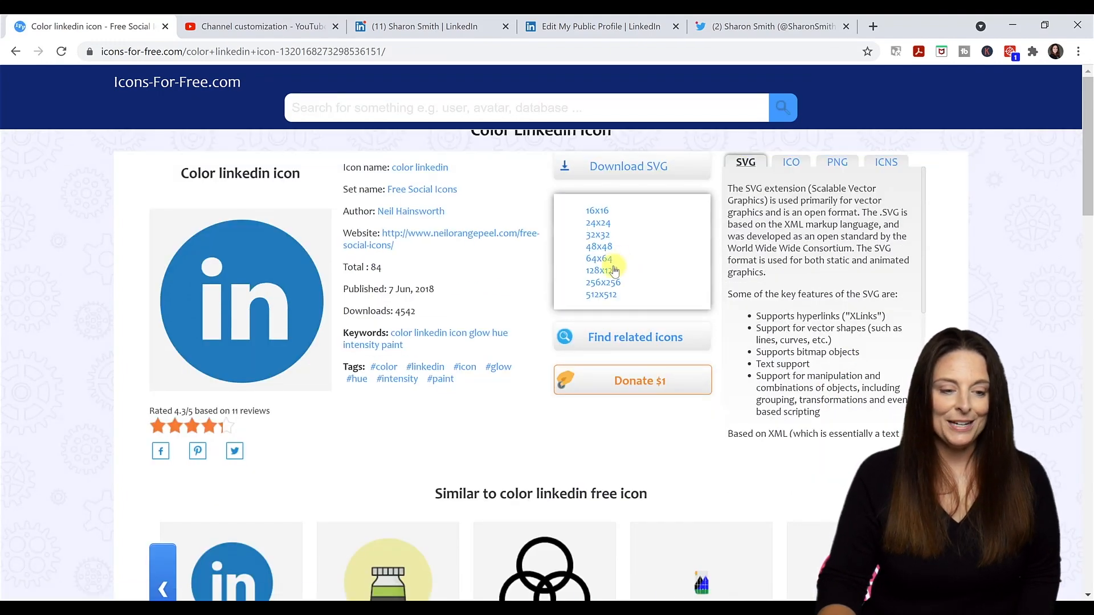
{"action": "left_click", "coordinate": [602, 271]}
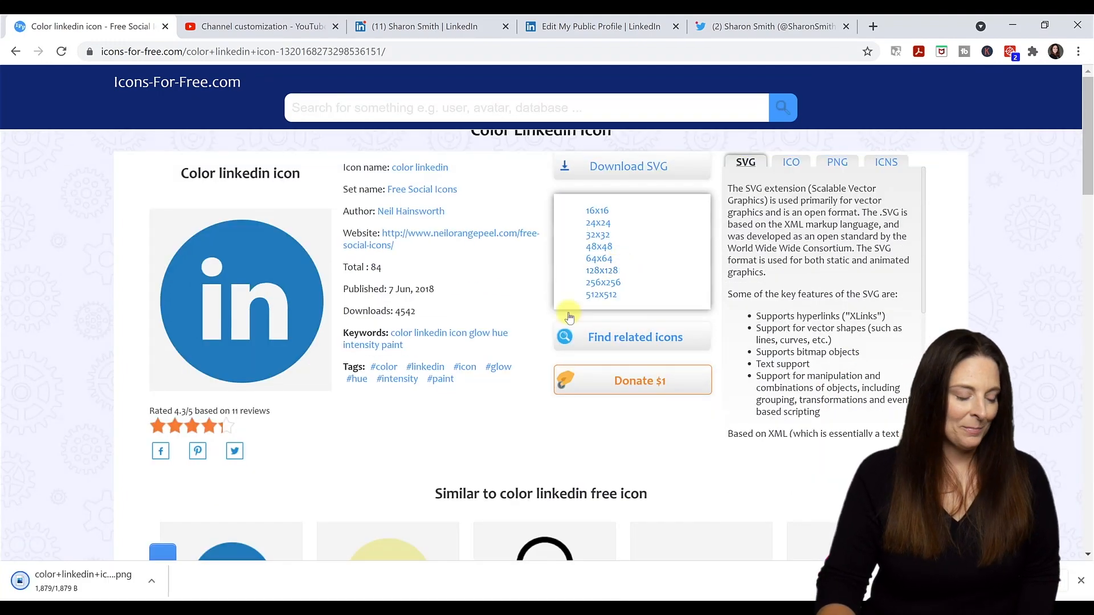
{"action": "left_click", "coordinate": [152, 581]}
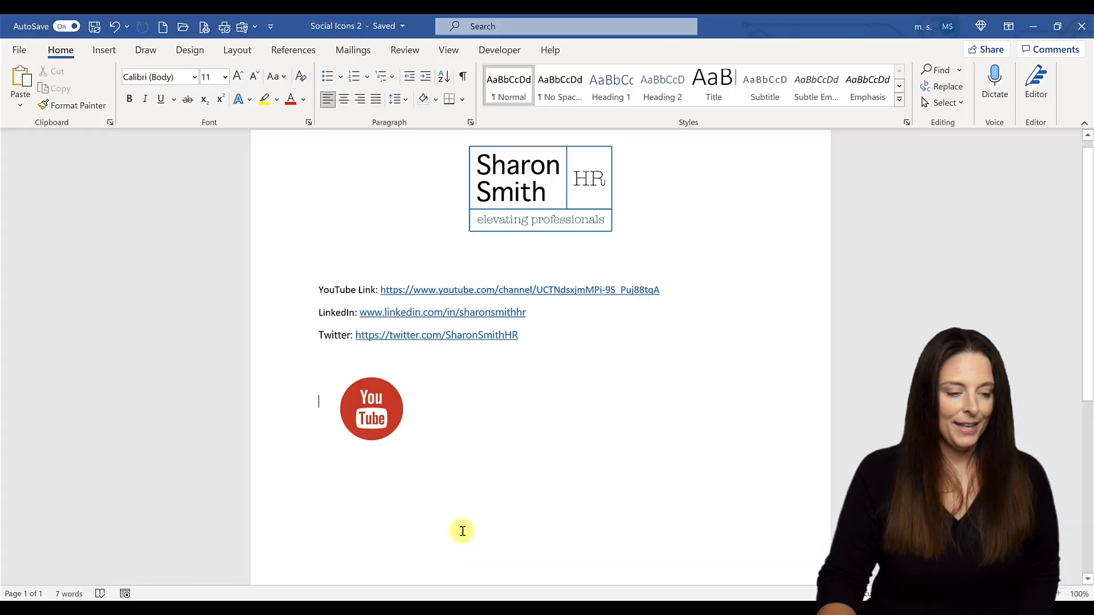
- Paste the LinkedIn icon into the document and move it to the right of the YouTube icon
{"action": "right_click", "coordinate": [462, 531]}
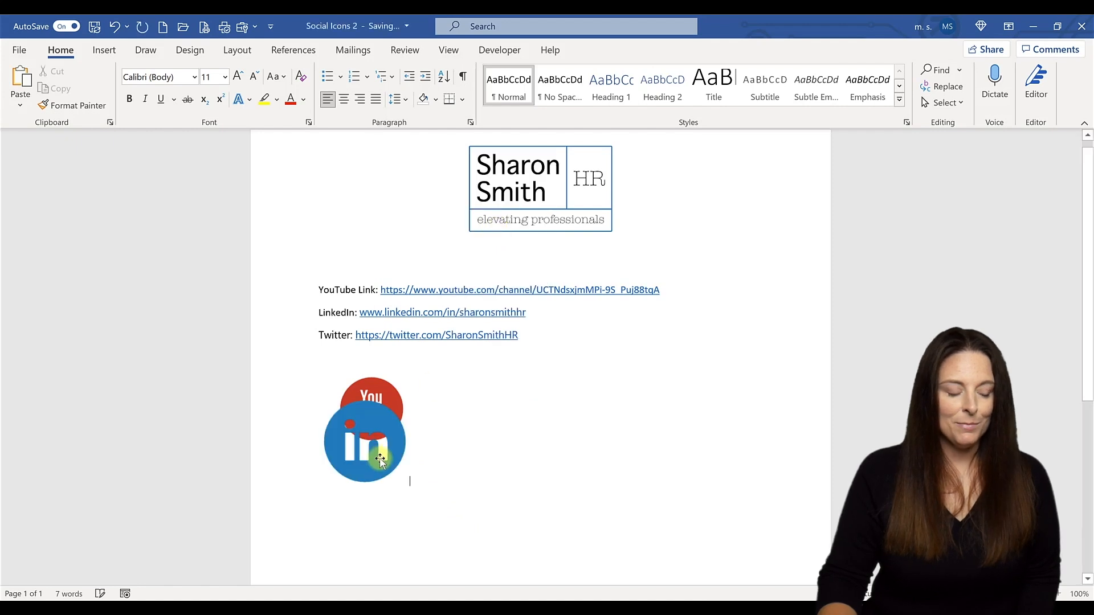
{"action": "left_click", "coordinate": [363, 440]}
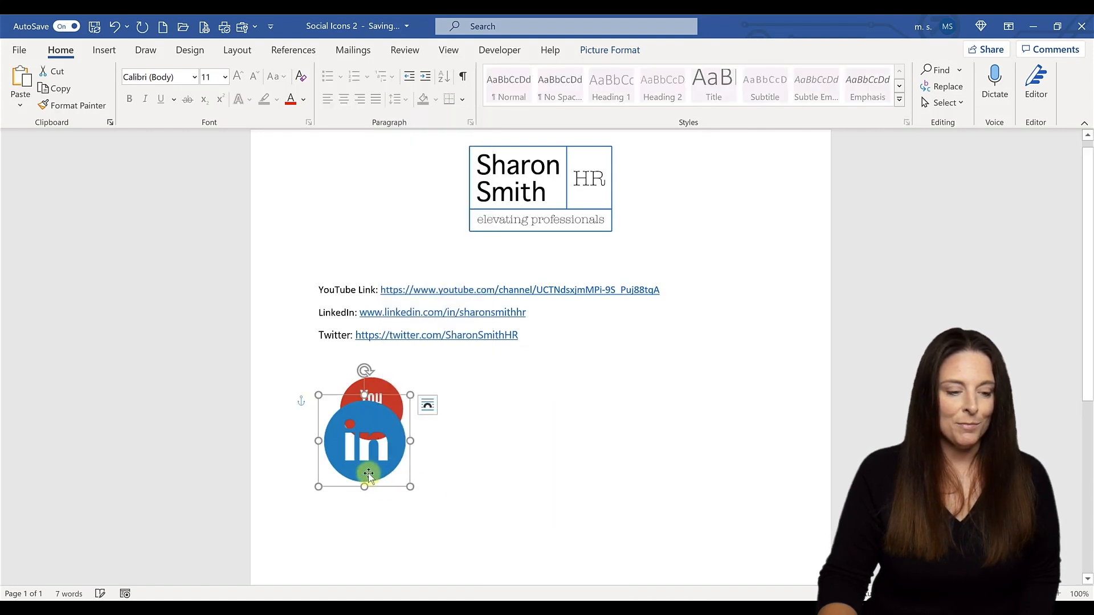
{"action": "left_click_drag", "start_coordinate": [362, 433], "coordinate": [506, 408]}
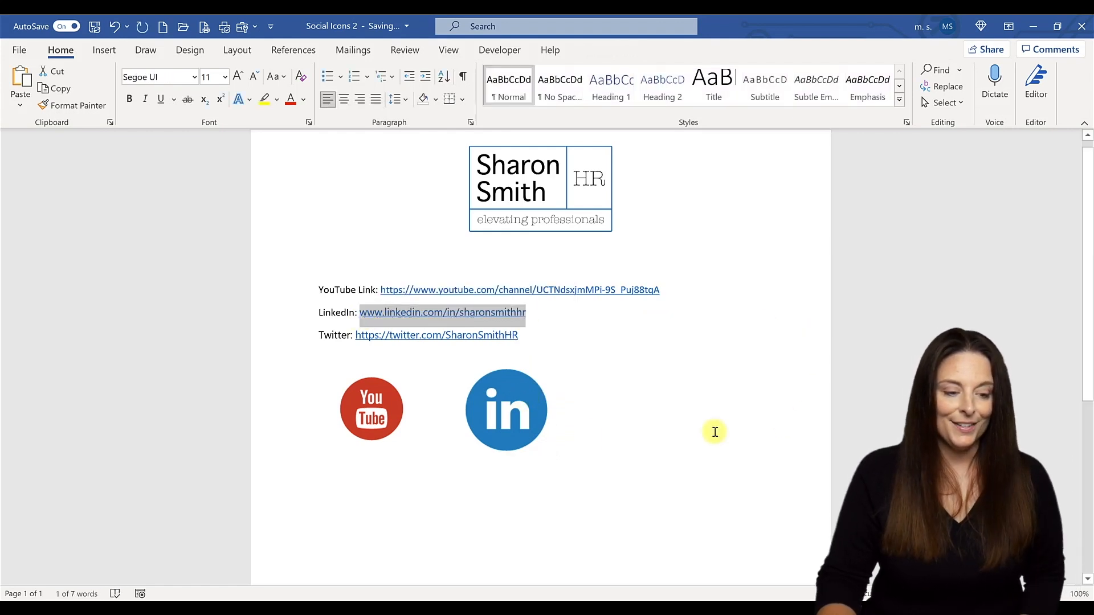
{"action": "left_click", "coordinate": [506, 409]}
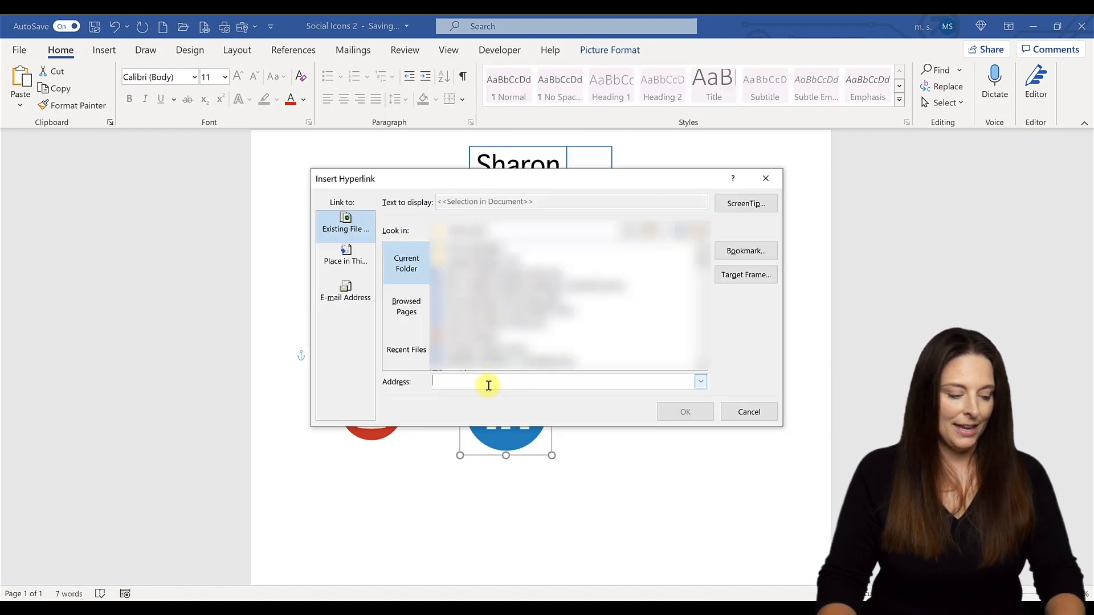
{"action": "type", "text": "http://www.linkedin.com/in/sharonsmithhr"}
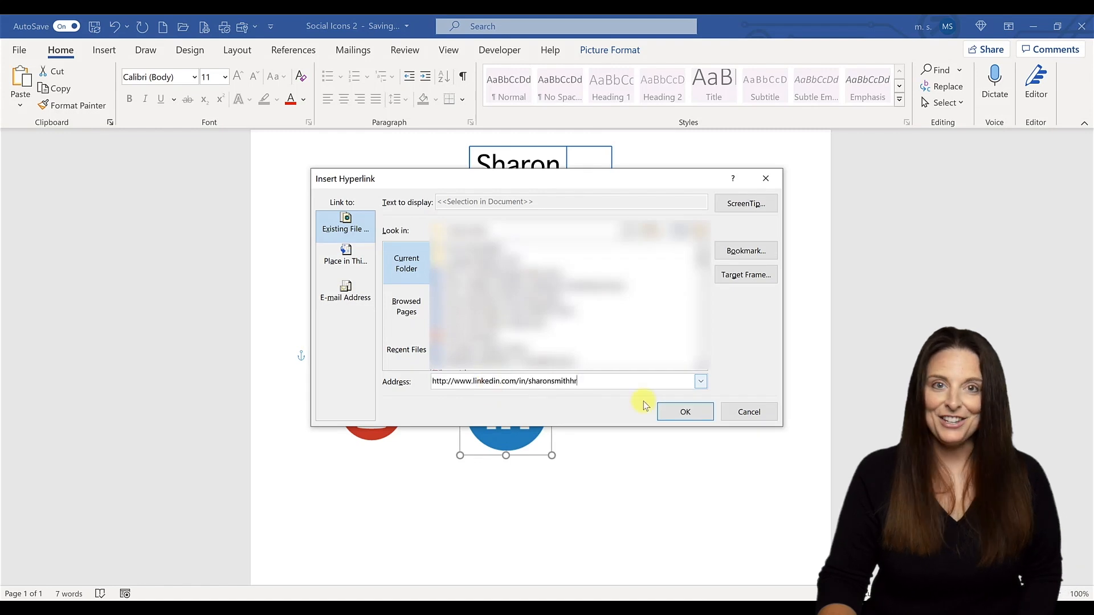
{"action": "left_click", "coordinate": [684, 412]}
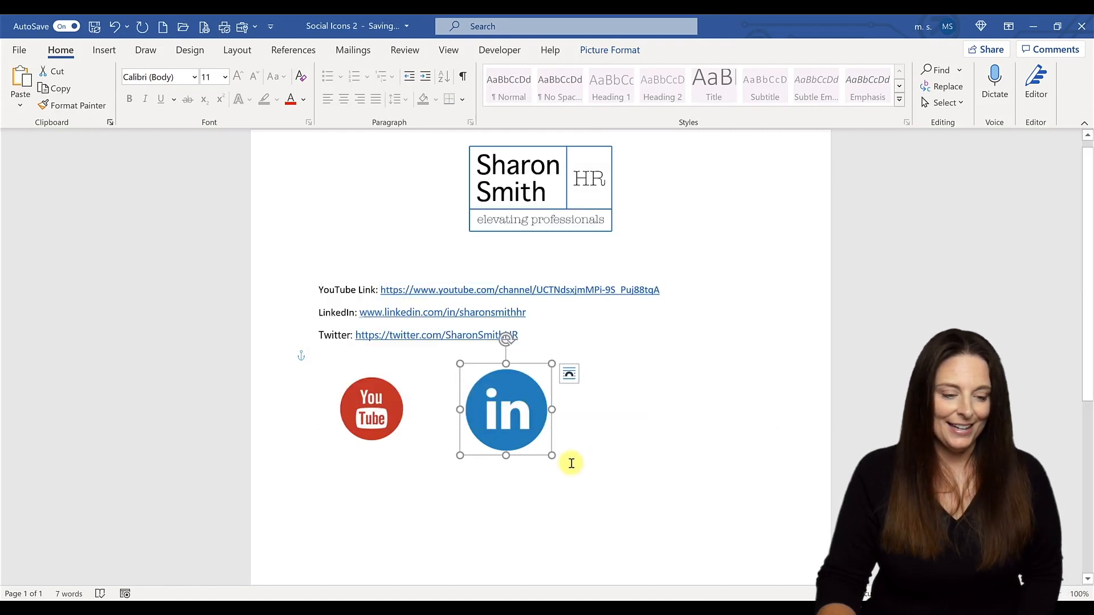
{"action": "left_click_drag", "start_coordinate": [551, 456], "coordinate": [524, 434]}
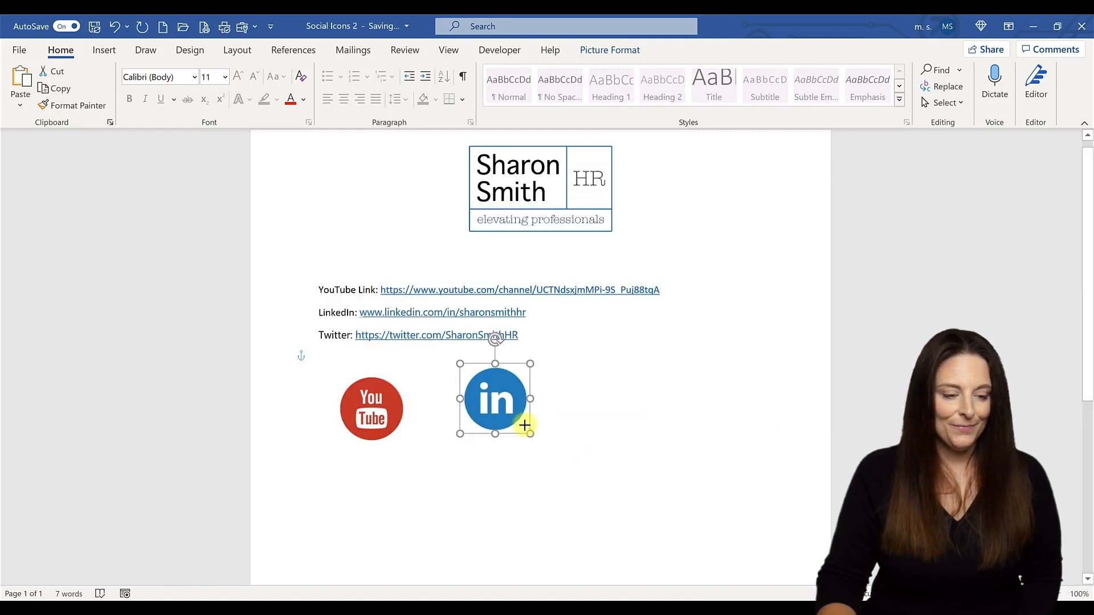
{"action": "left_click_drag", "start_coordinate": [493, 399], "coordinate": [472, 424]}
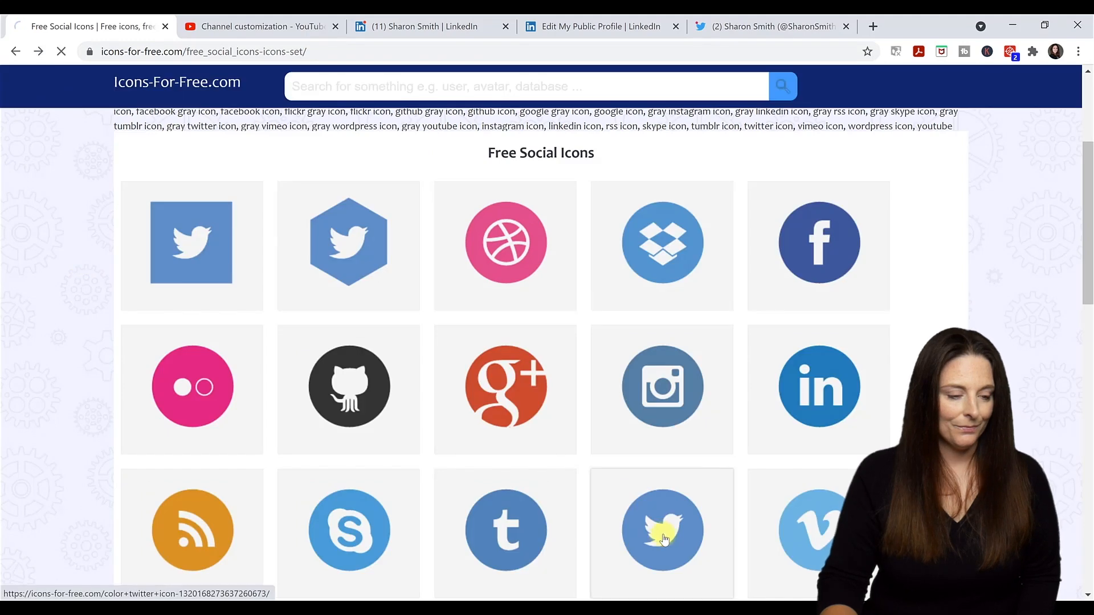
- Download the colour Twitter icon as a 128×128 PNG and open the downloaded image
{"action": "left_click", "coordinate": [661, 529]}
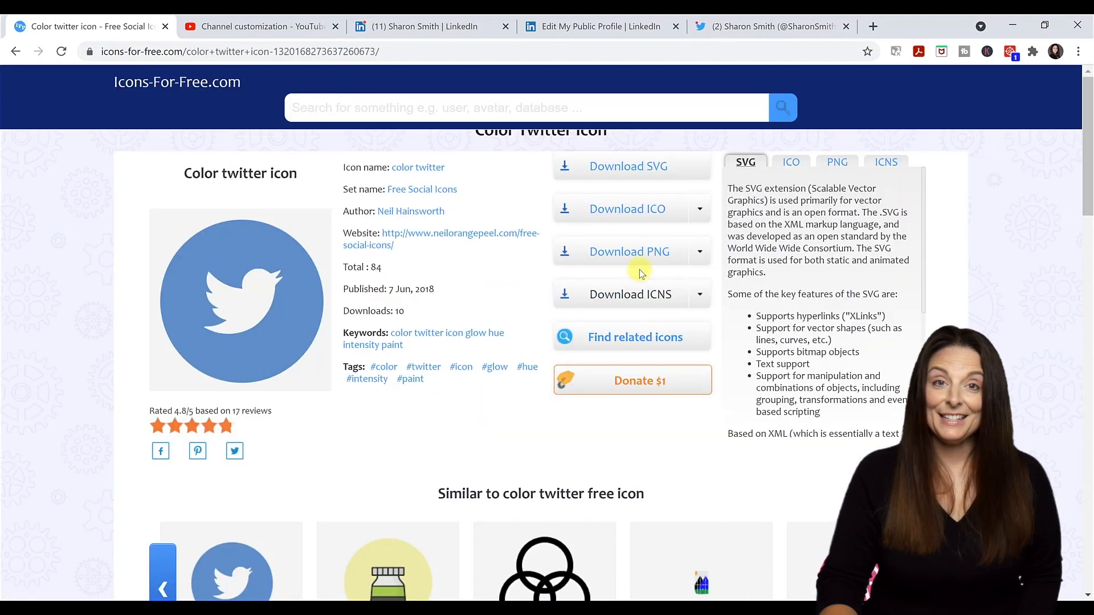
{"action": "left_click", "coordinate": [699, 250]}
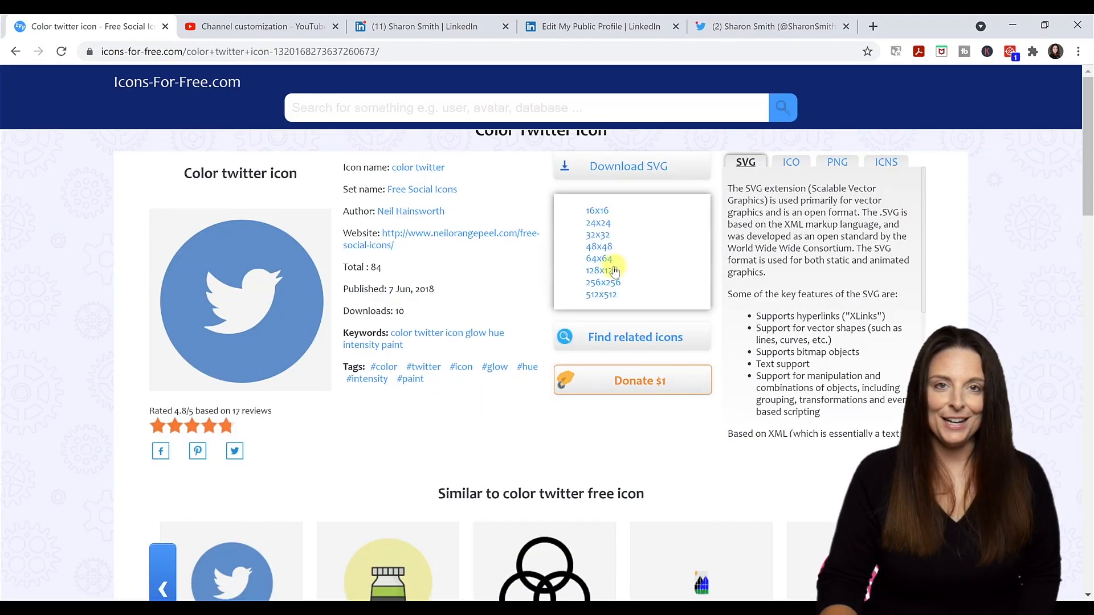
{"action": "left_click", "coordinate": [602, 270]}
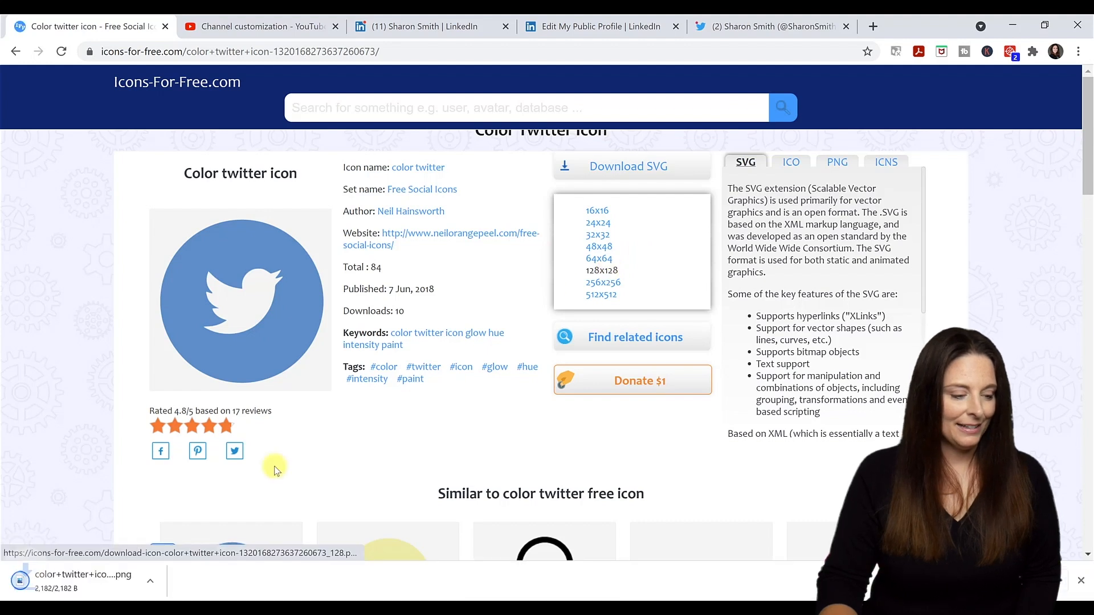
{"action": "left_click", "coordinate": [150, 580]}
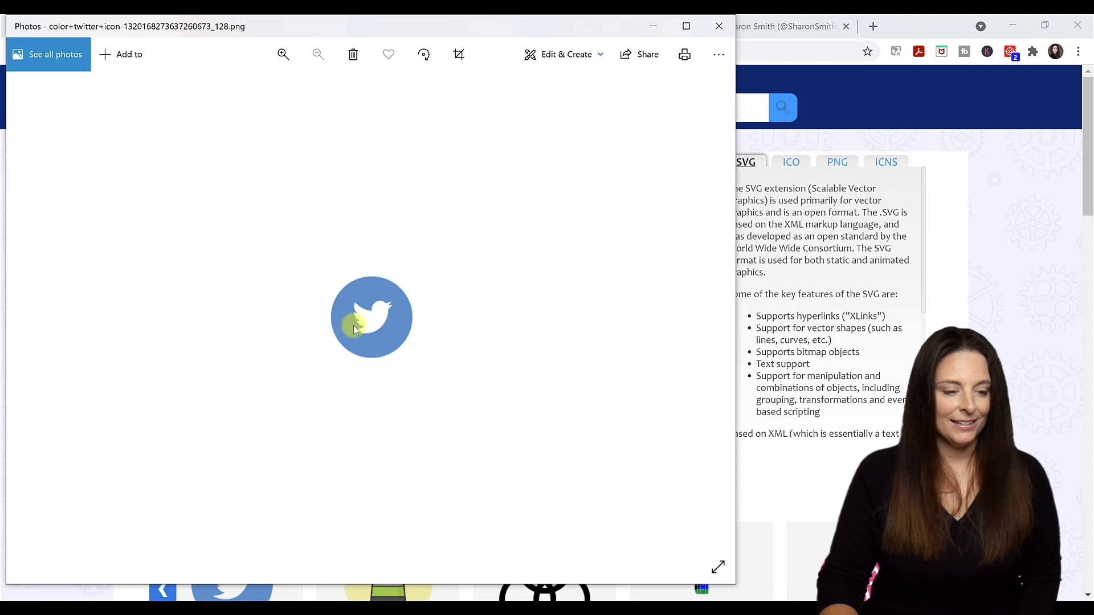
{"action": "mouse_move", "coordinate": [511, 521]}
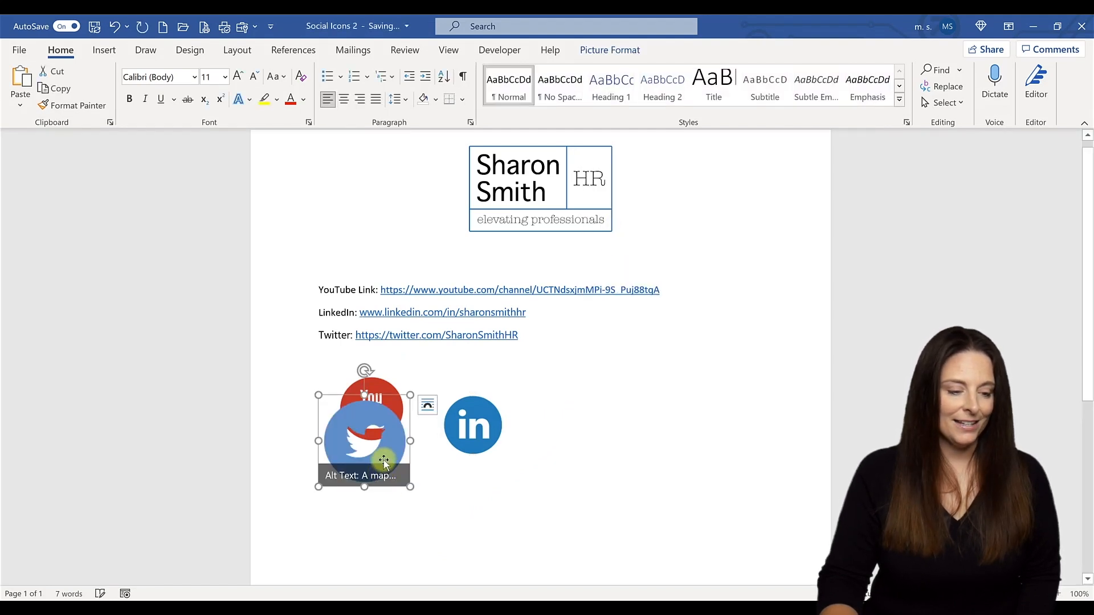
- Set the pasted Twitter icon to wrap Behind Text and move it right of the LinkedIn icon
{"action": "right_click", "coordinate": [383, 461]}
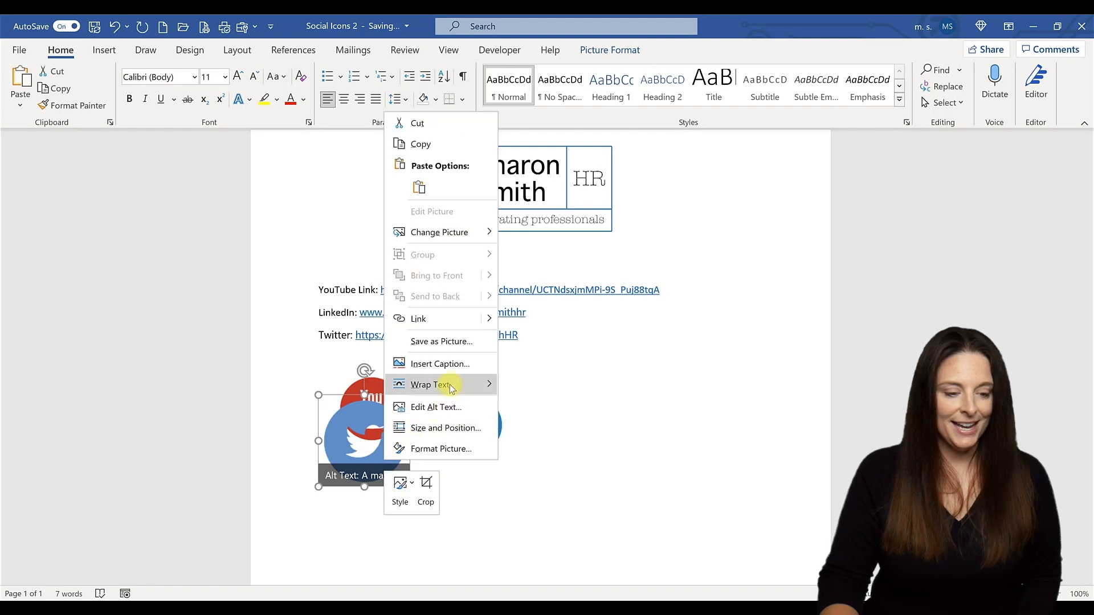
{"action": "left_click", "coordinate": [428, 384]}
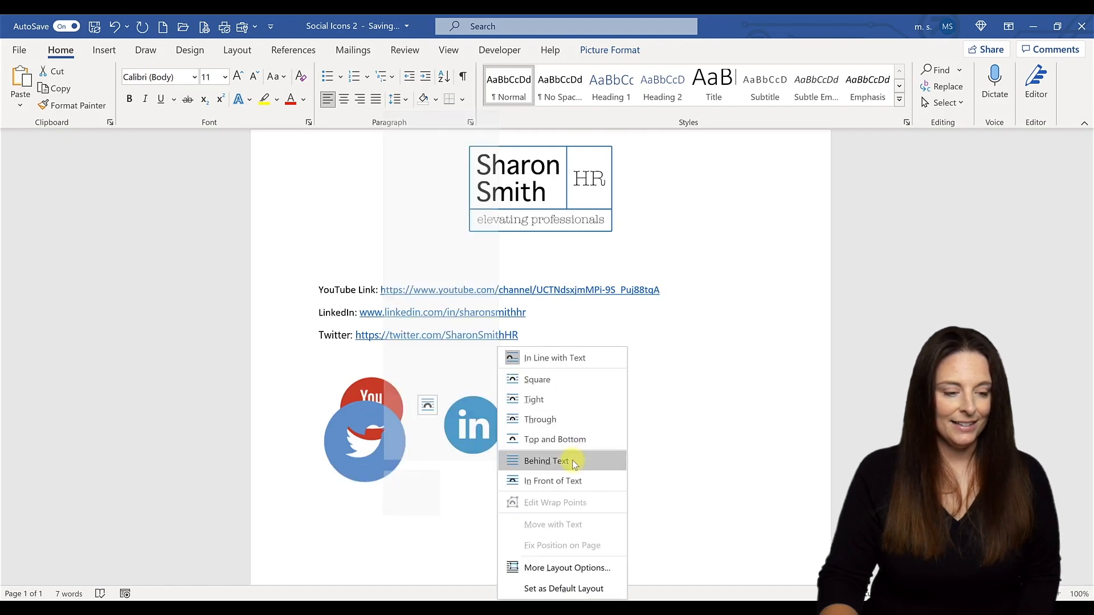
{"action": "left_click", "coordinate": [546, 461]}
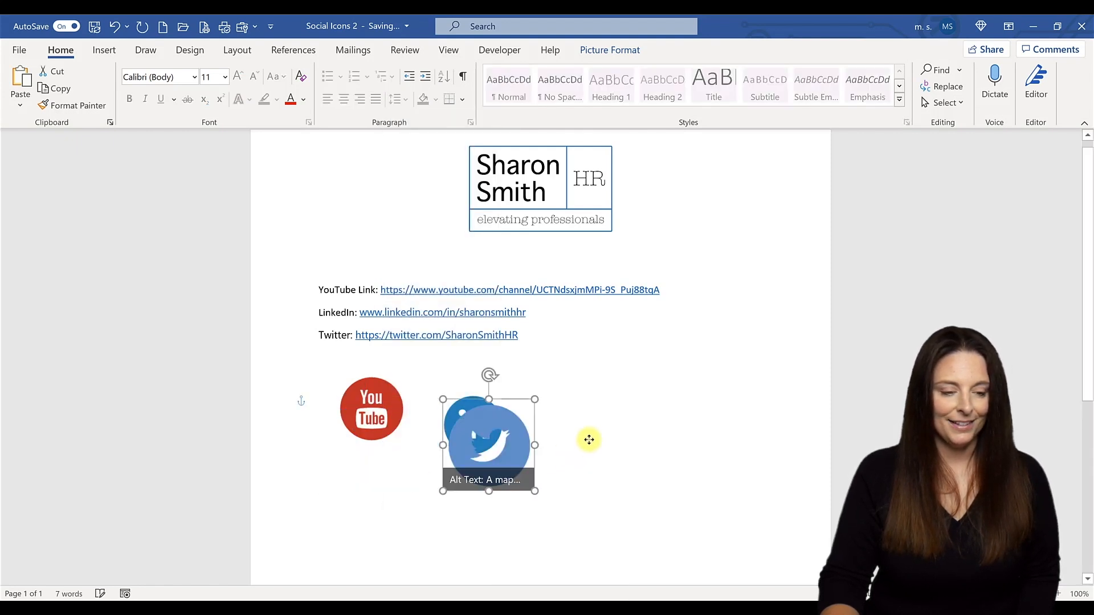
{"action": "left_click_drag", "start_coordinate": [489, 440], "coordinate": [608, 405]}
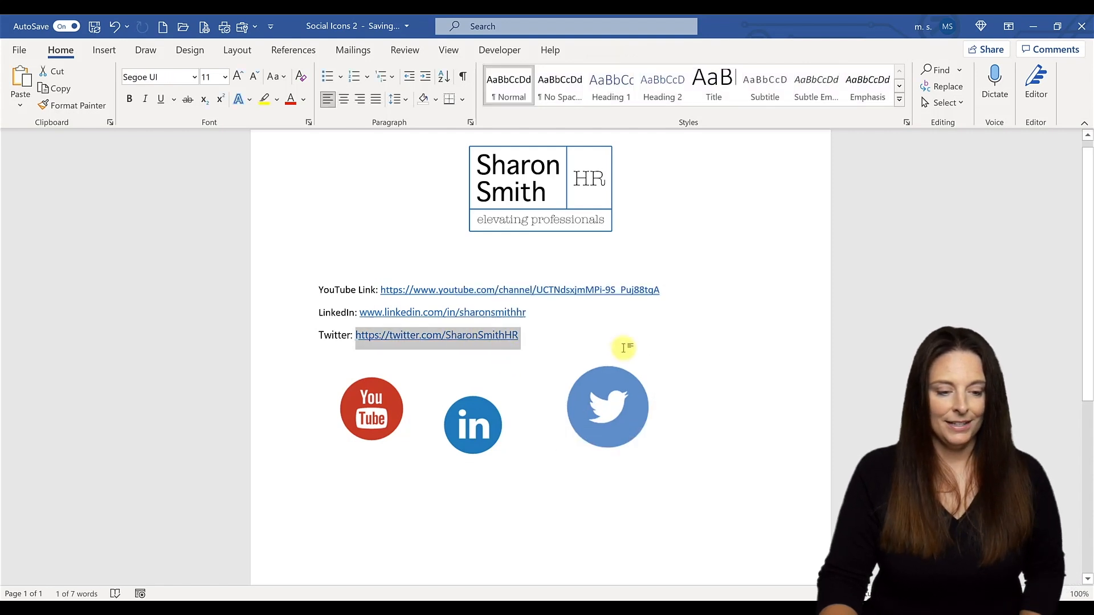
{"action": "left_click", "coordinate": [607, 407]}
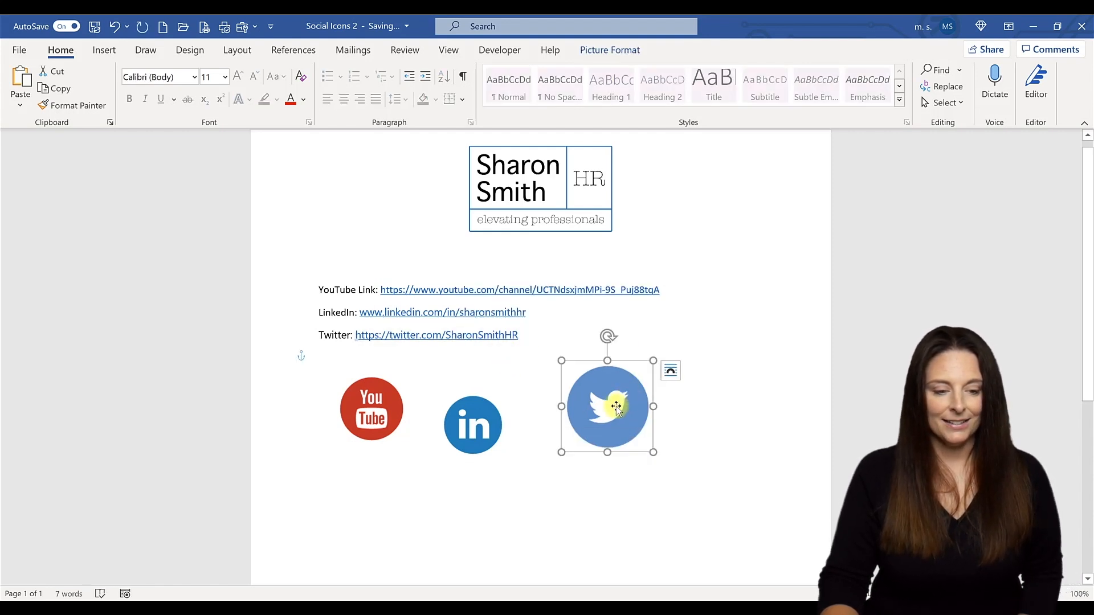
{"action": "mouse_move", "coordinate": [672, 271]}
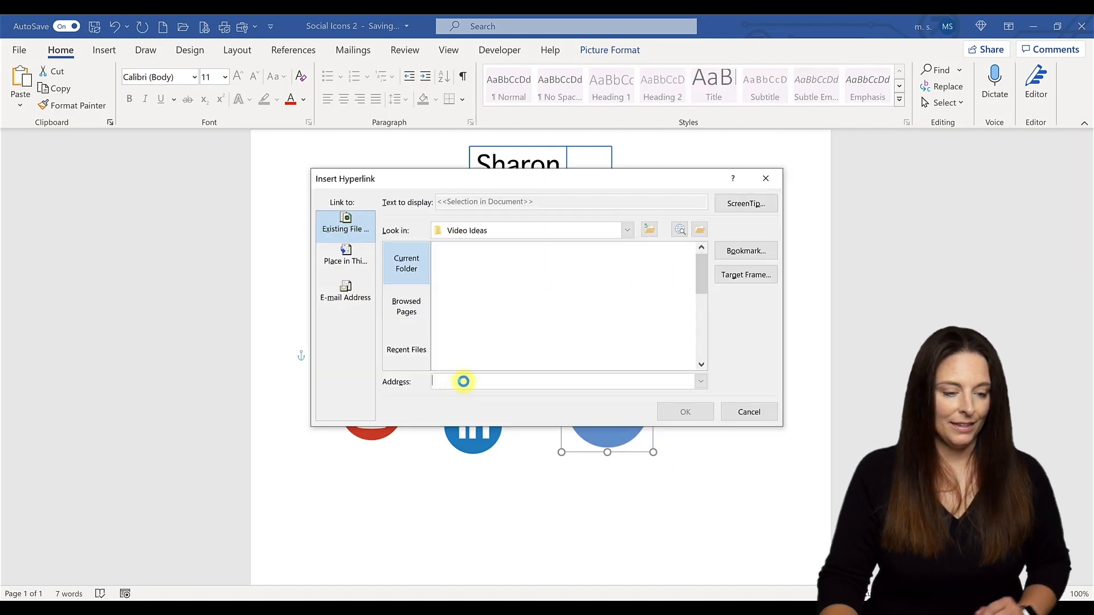
{"action": "type", "text": "https://twitter.com/SharonSmithHR"}
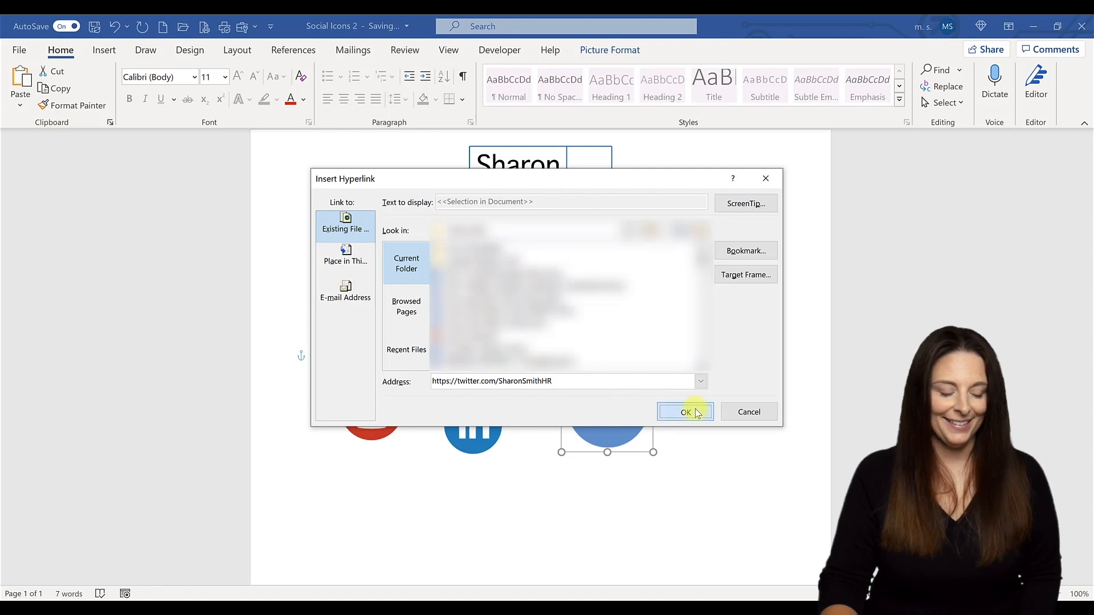
{"action": "left_click", "coordinate": [685, 412]}
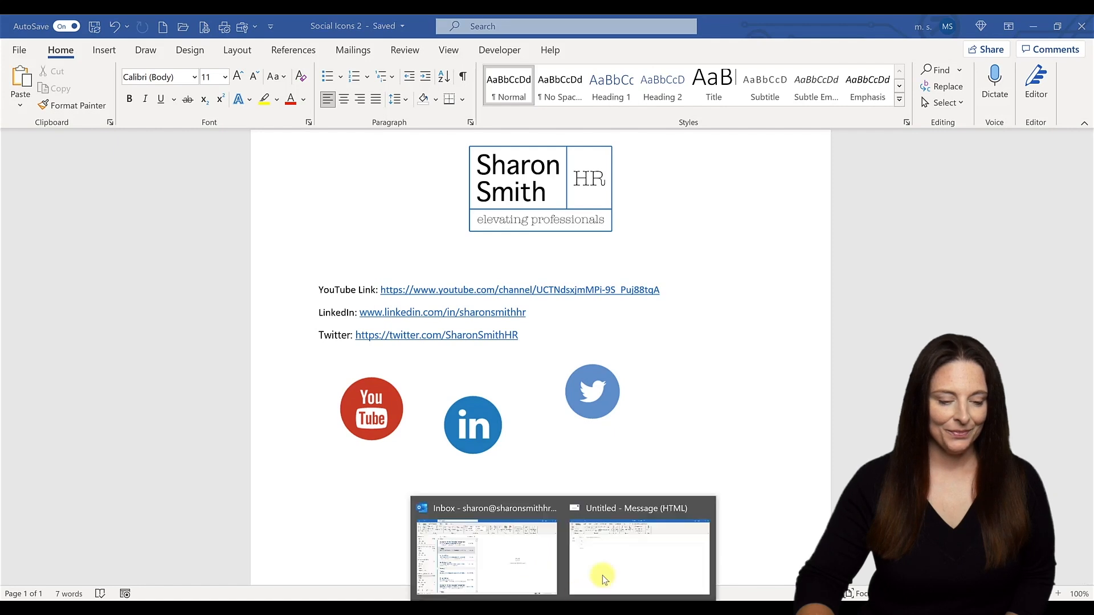
- Show the Signatures and Stationery editor from the new Outlook message, then return to the Word icons document
{"action": "left_click", "coordinate": [638, 559]}
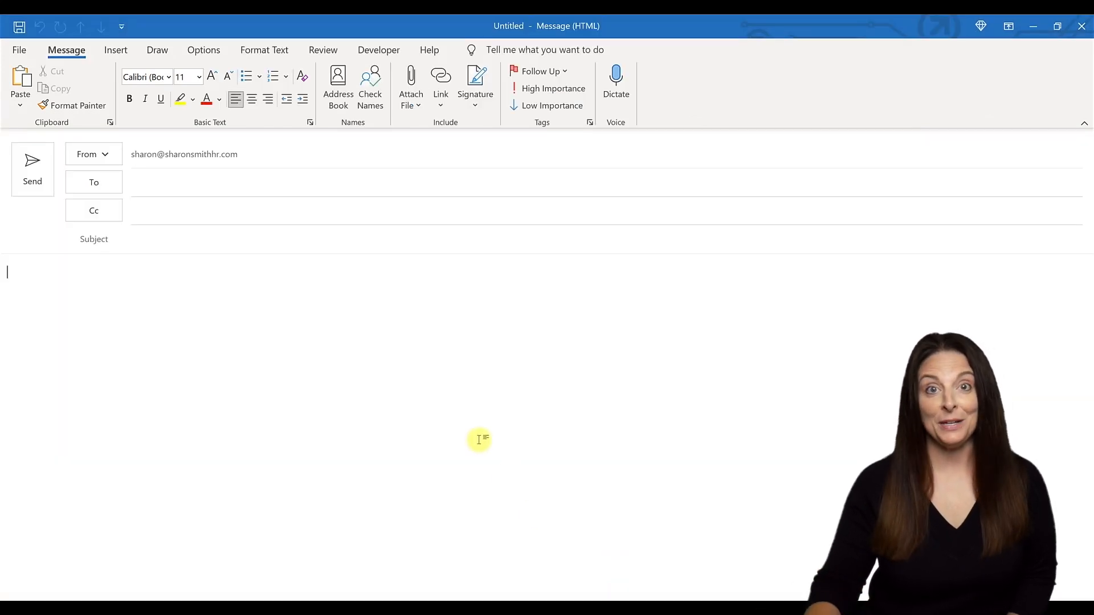
{"action": "mouse_move", "coordinate": [480, 151]}
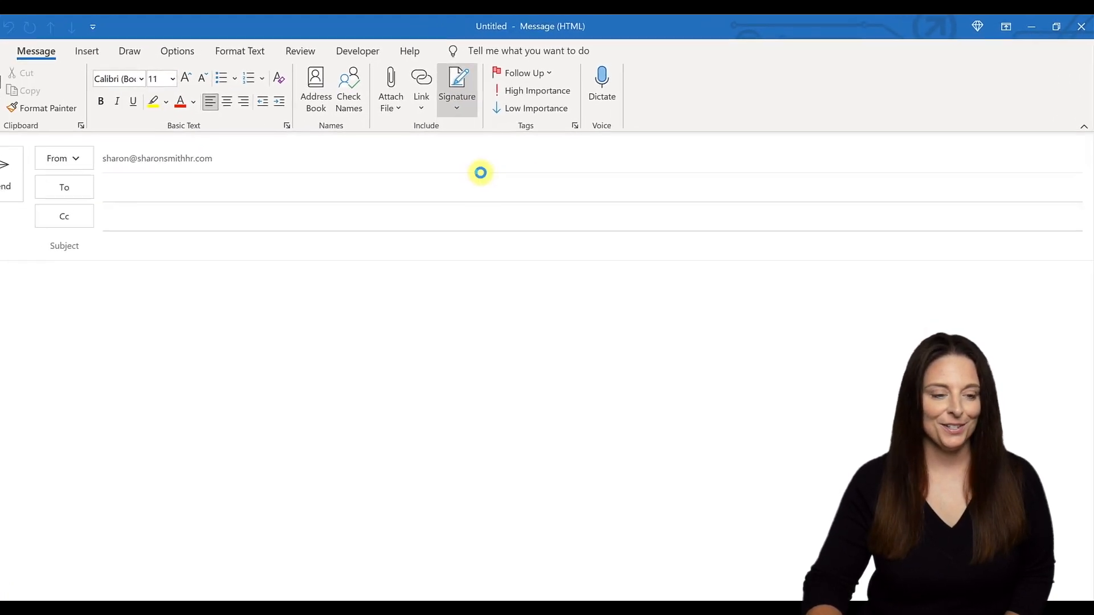
{"action": "left_click", "coordinate": [457, 83]}
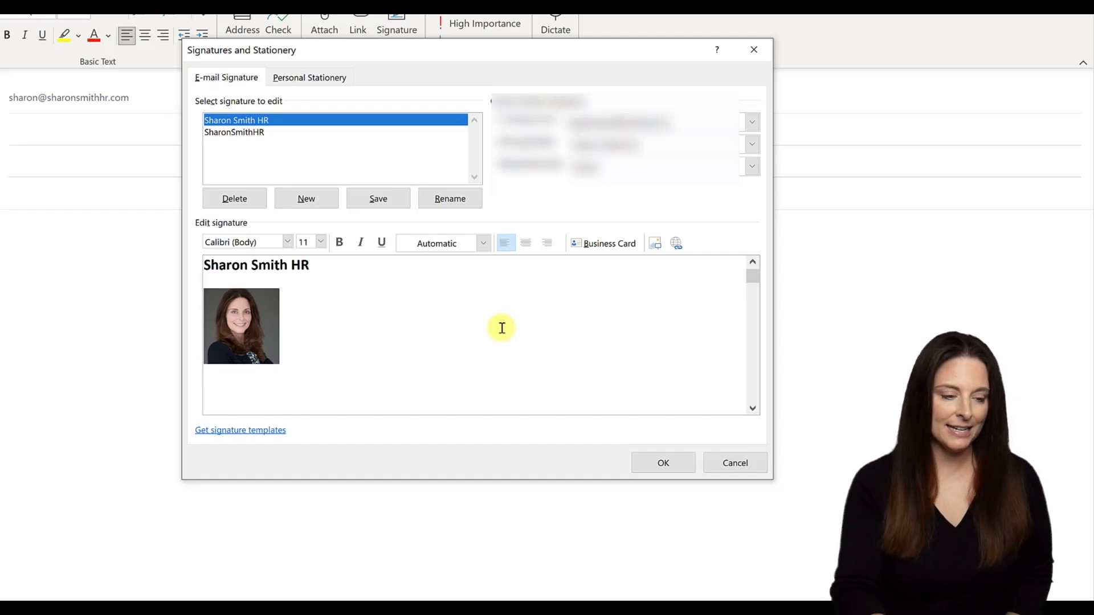
{"action": "key", "text": "enter"}
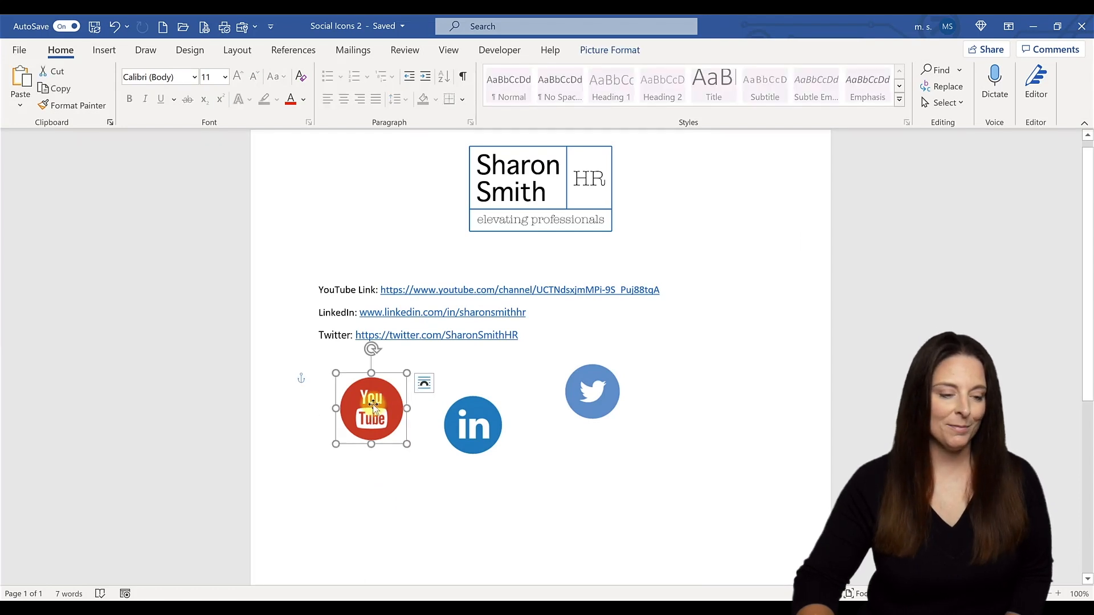
{"action": "right_click", "coordinate": [371, 410]}
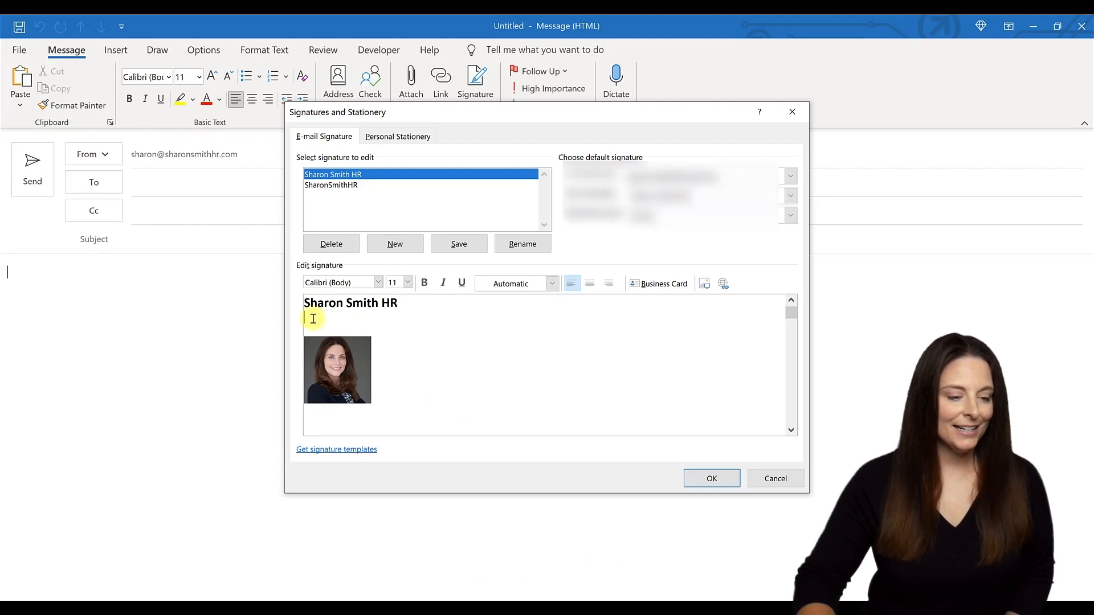
{"action": "right_click", "coordinate": [313, 318]}
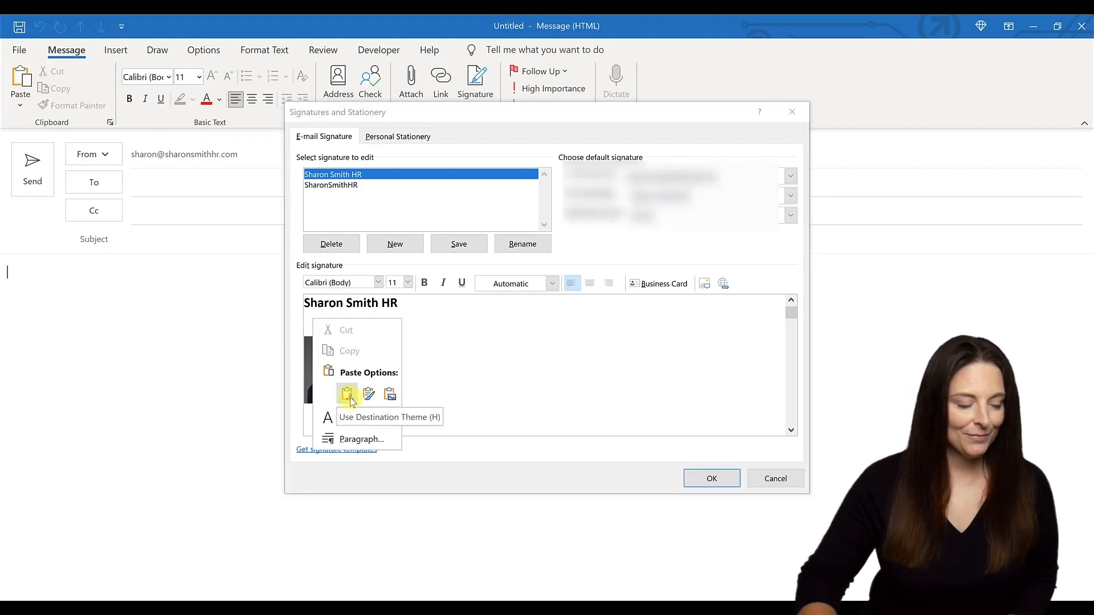
{"action": "left_click", "coordinate": [347, 394]}
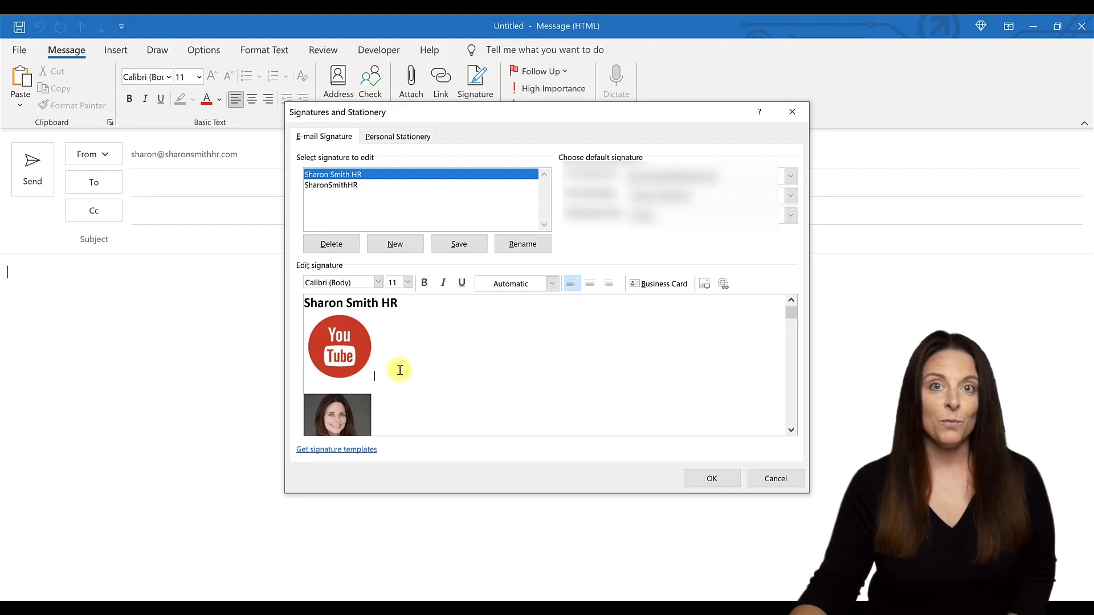
{"action": "mouse_move", "coordinate": [509, 474]}
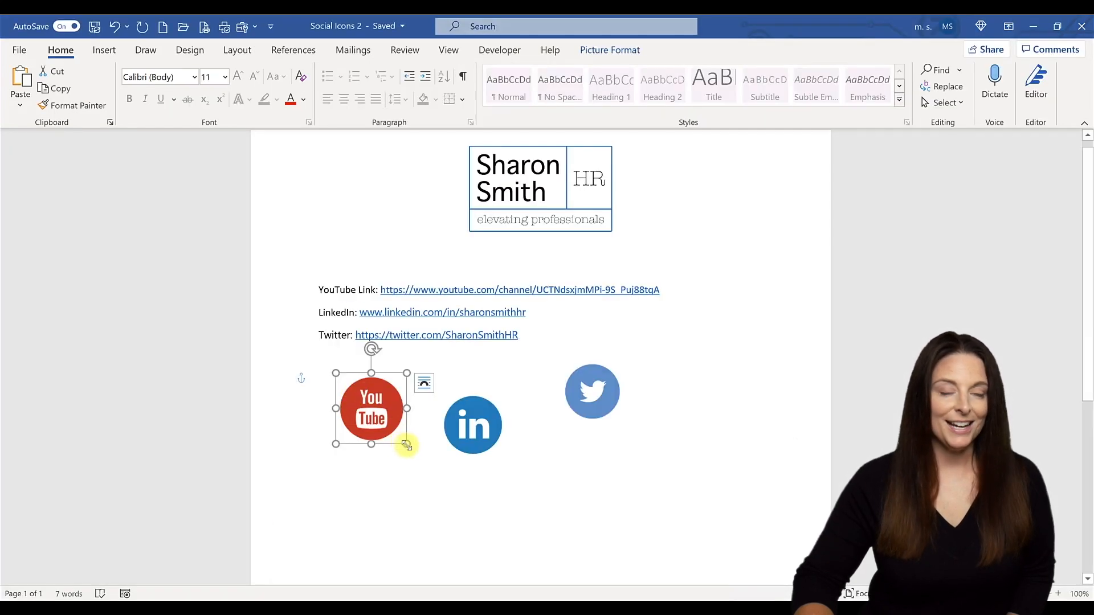
- Shrink the YouTube icon in Word, copy it and paste it over the large icon in the signature
{"action": "left_click_drag", "start_coordinate": [407, 444], "coordinate": [383, 412]}
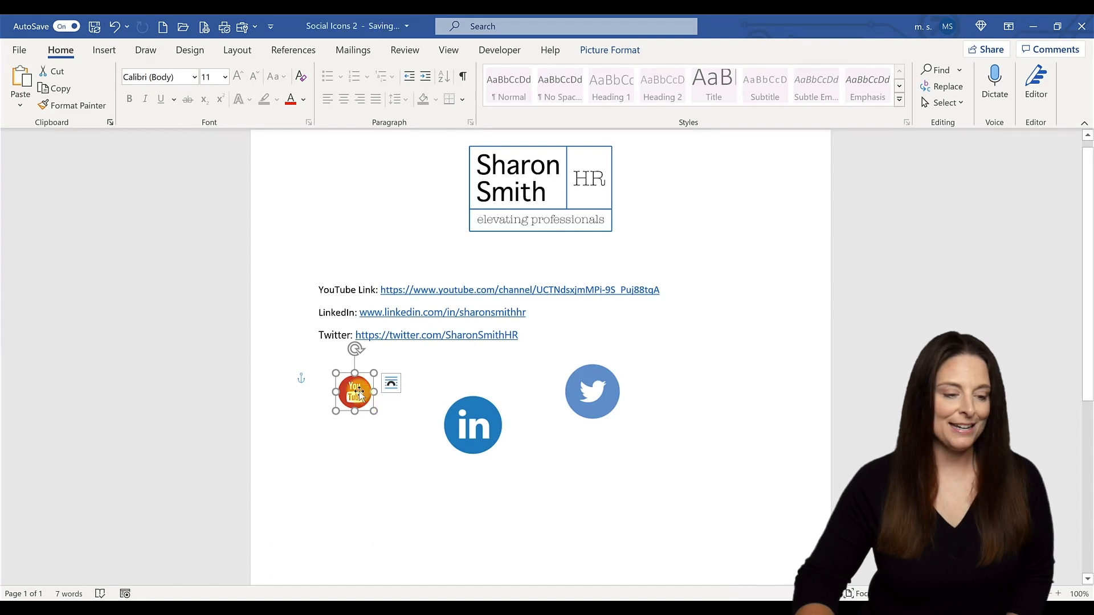
{"action": "right_click", "coordinate": [354, 391]}
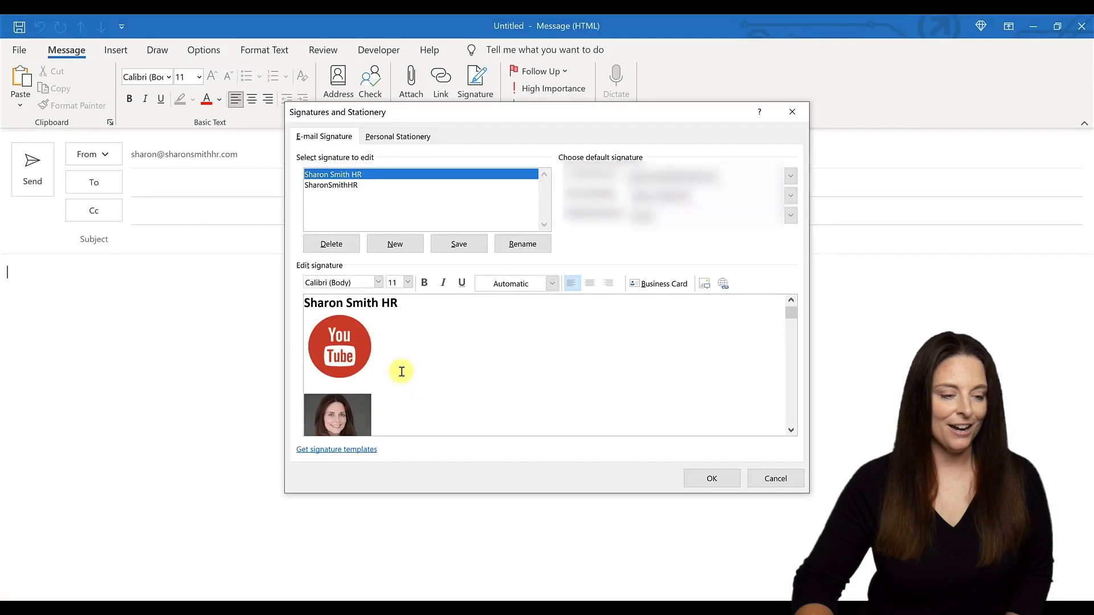
{"action": "left_click", "coordinate": [339, 346]}
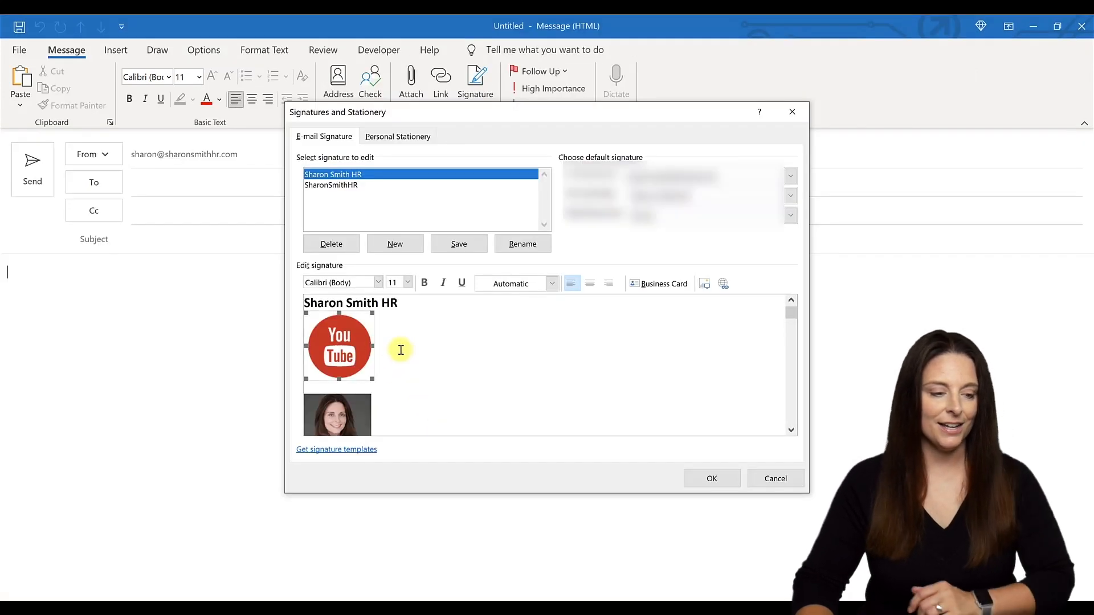
{"action": "right_click", "coordinate": [338, 348]}
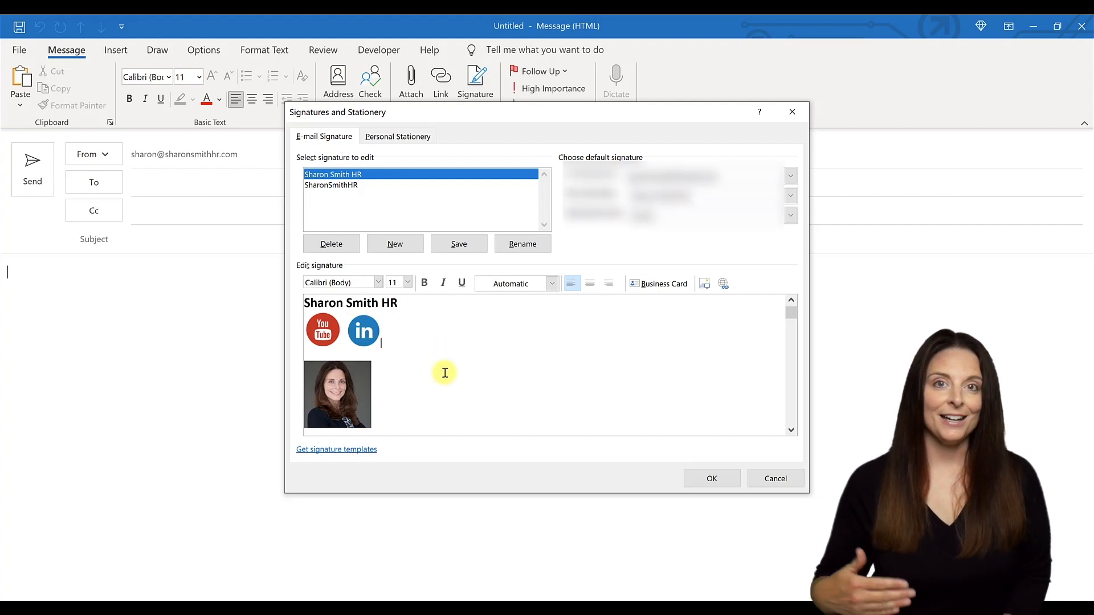
{"action": "mouse_move", "coordinate": [655, 412]}
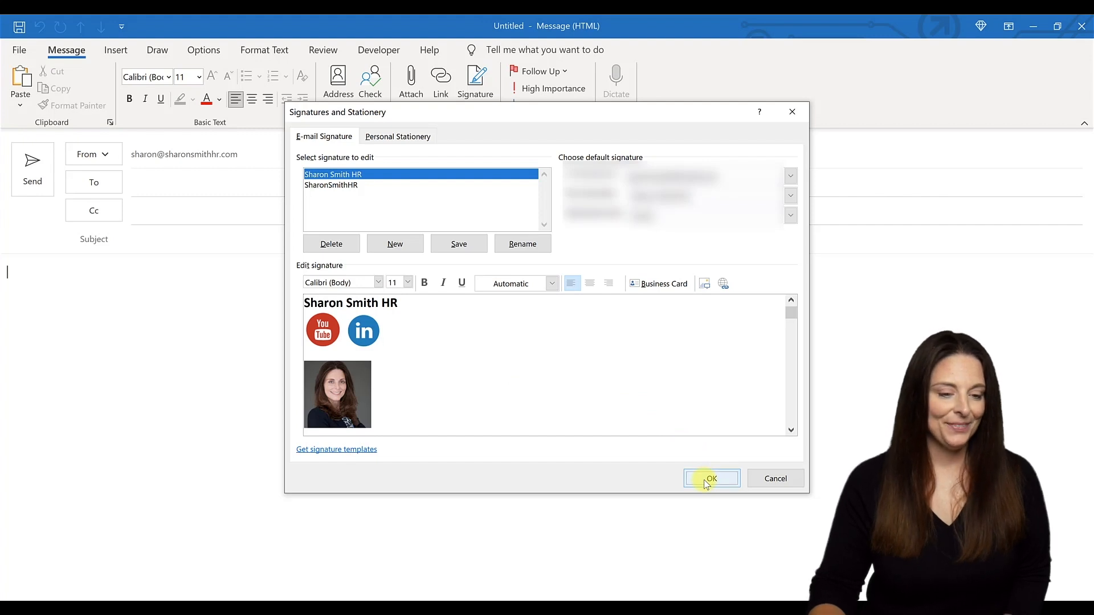
{"action": "left_click", "coordinate": [710, 479]}
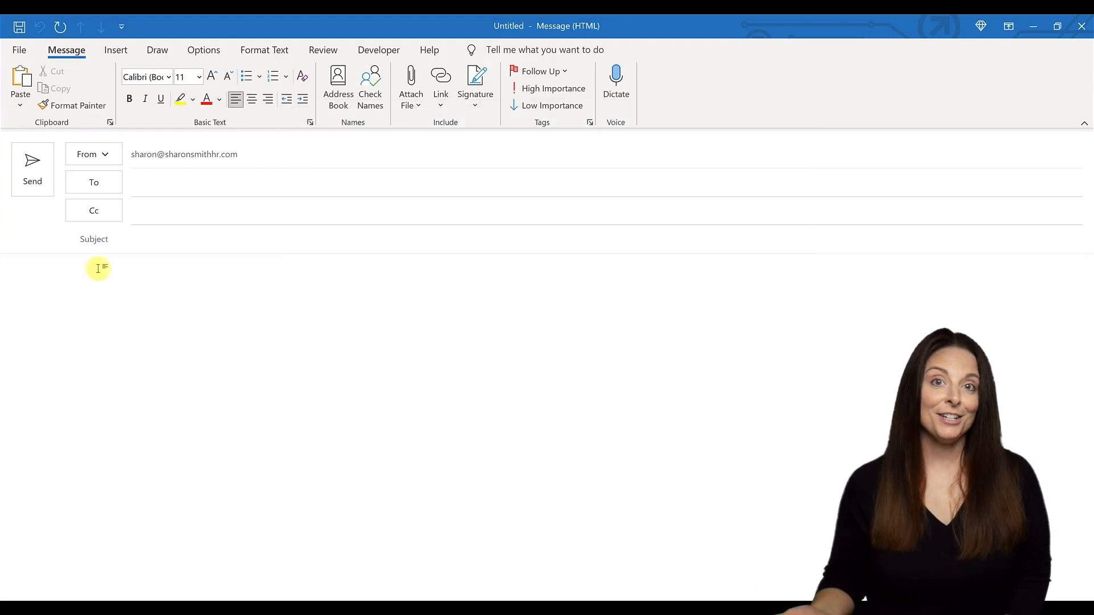
{"action": "type", "text": "Hello,"}
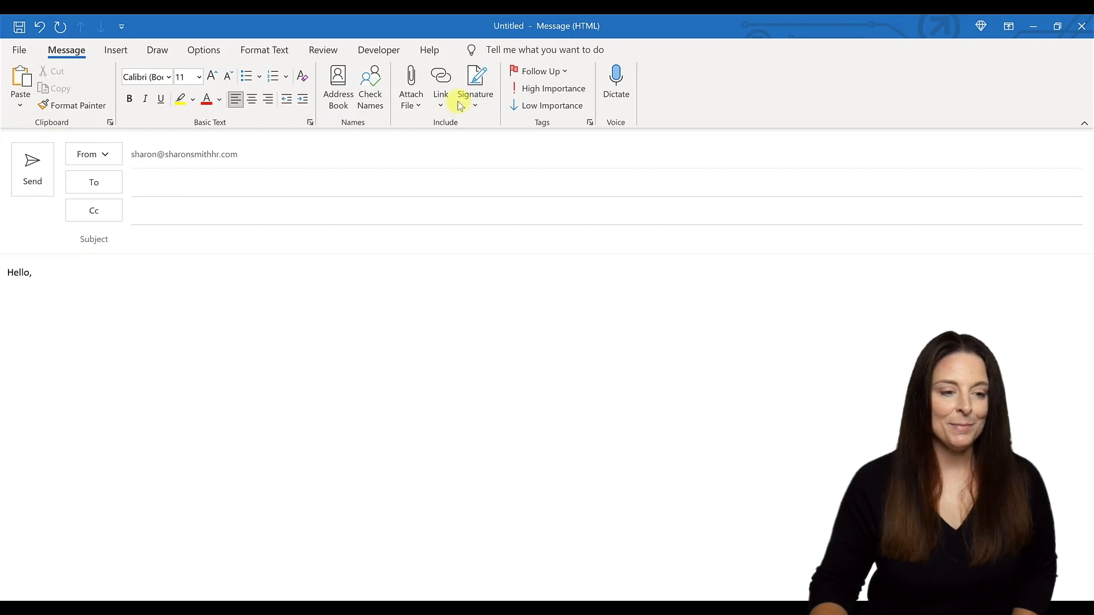
{"action": "left_click", "coordinate": [475, 83]}
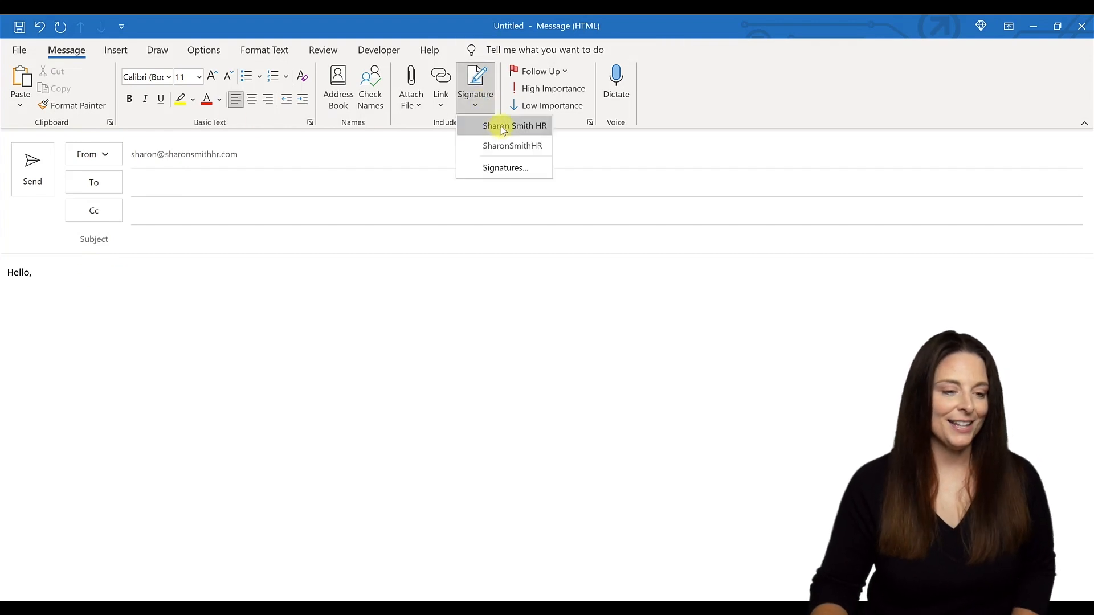
{"action": "left_click", "coordinate": [514, 125]}
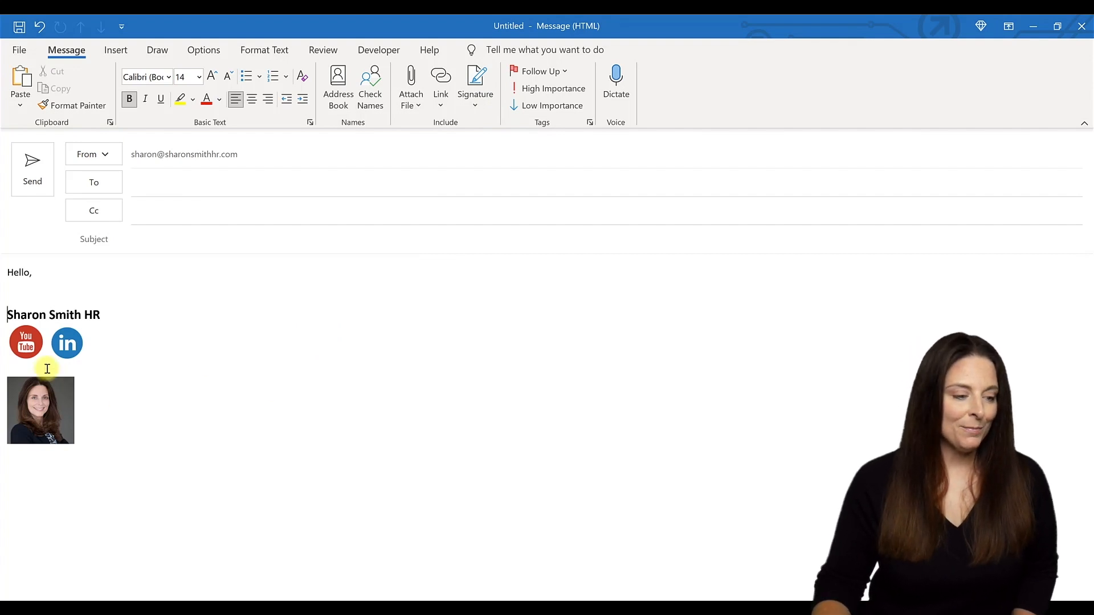
{"action": "mouse_move", "coordinate": [27, 342]}
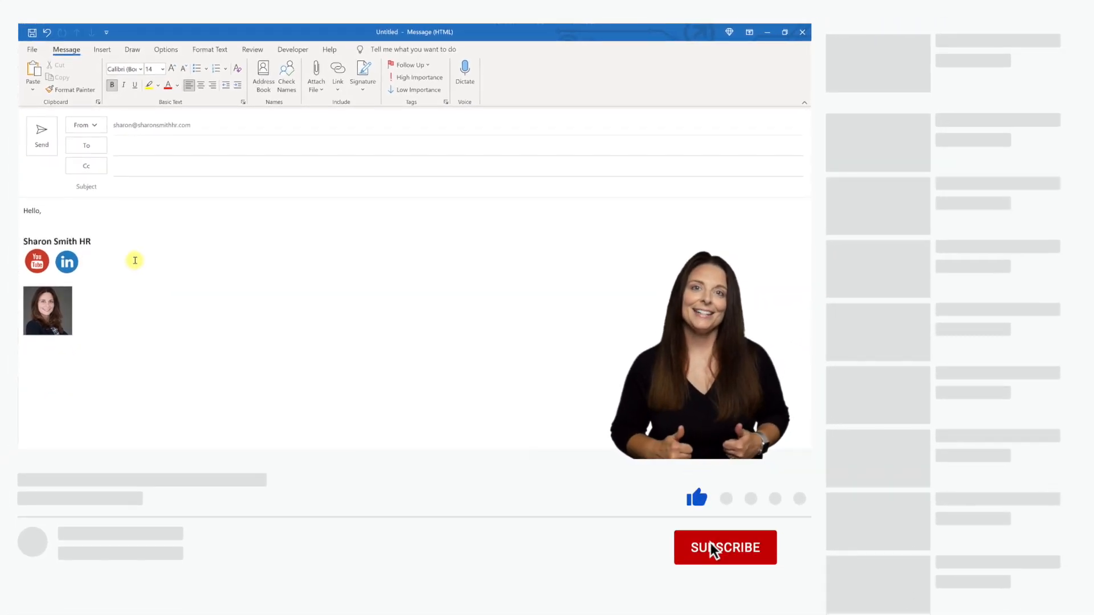
{"action": "left_click", "coordinate": [725, 548]}
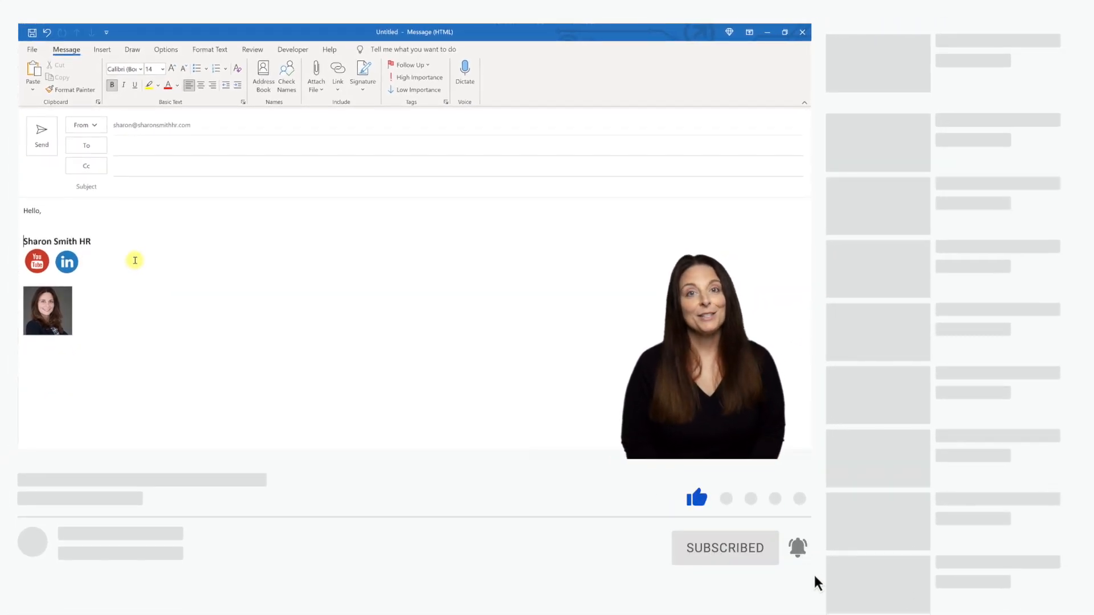